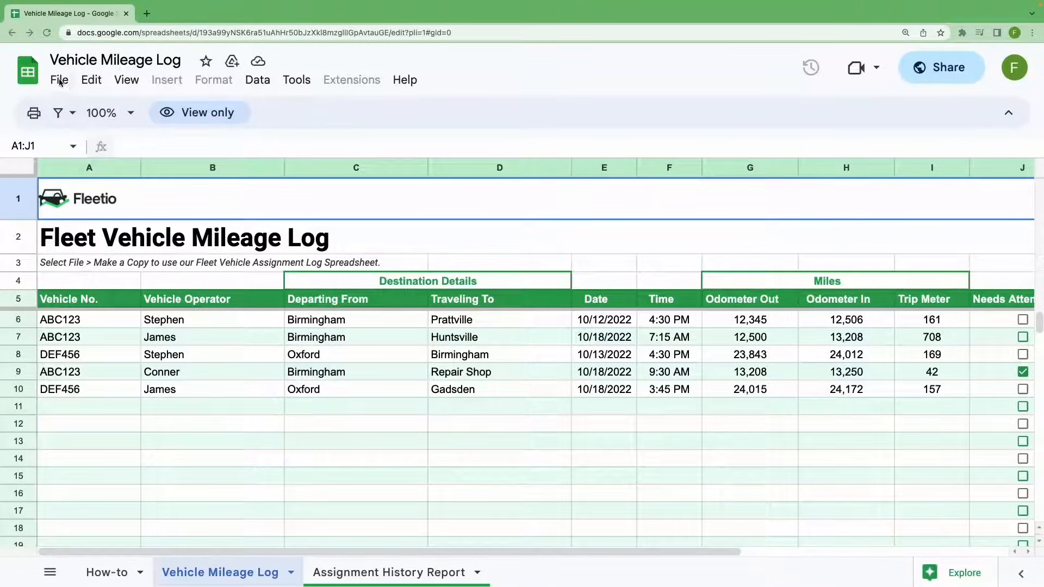
Step: Copy the template as 'Life is a Highway Patrol [2023 Mileage Log]'
{"action": "left_click", "coordinate": [58, 79]}
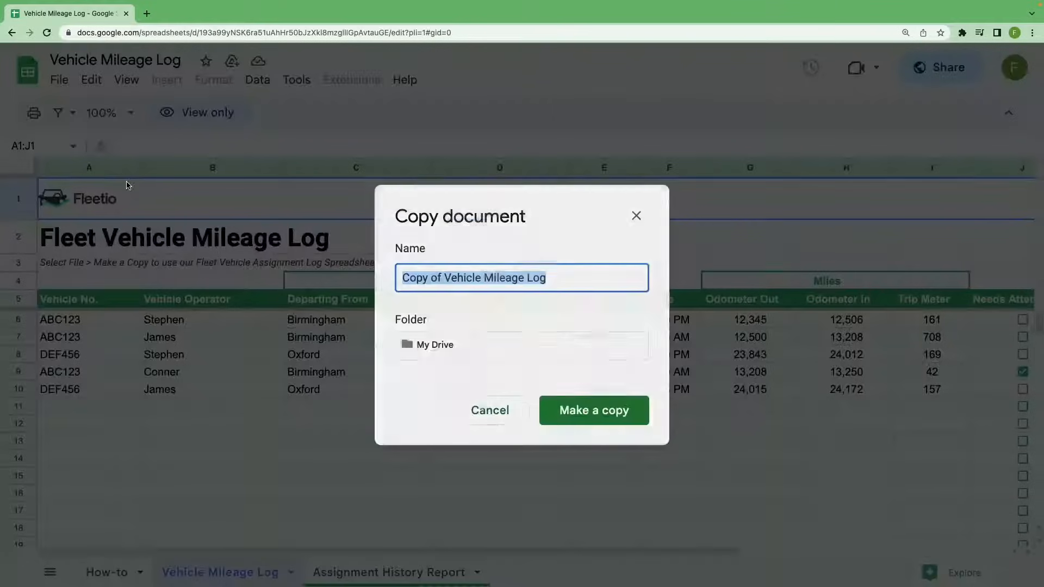
{"action": "type", "text": "Life is a"}
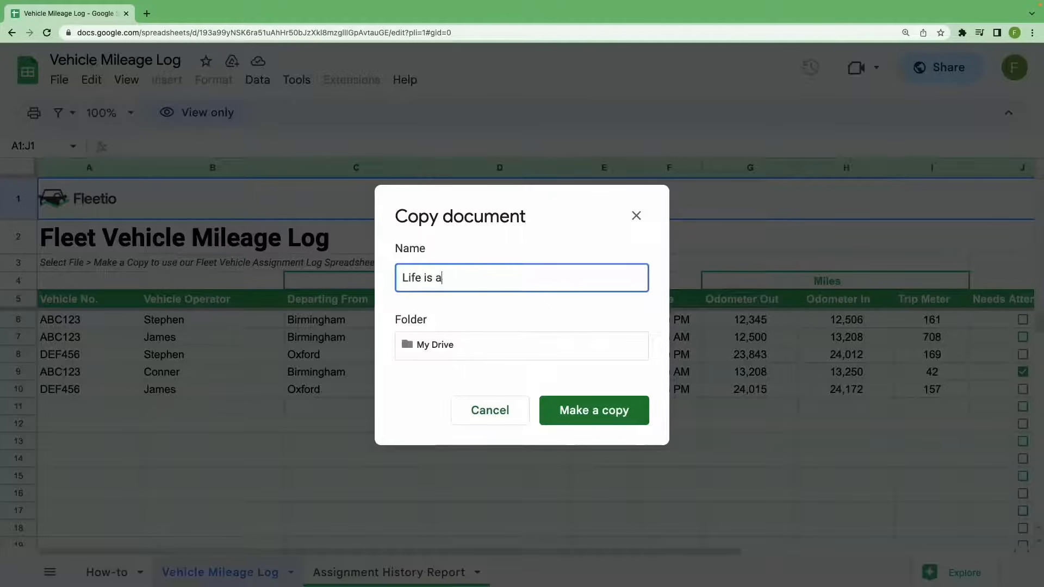
{"action": "type", "text": "Highway Pat"}
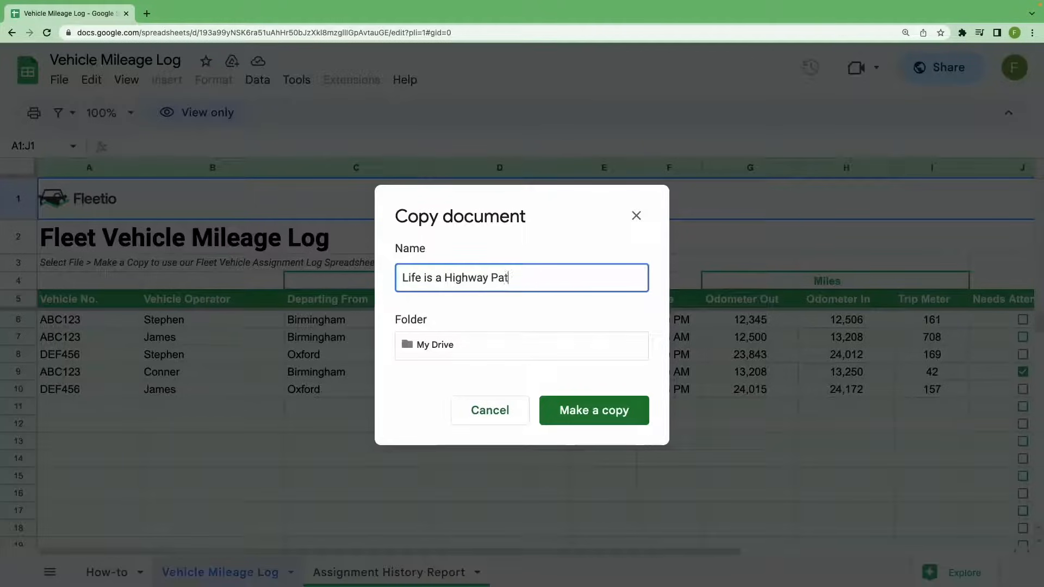
{"action": "type", "text": "rol [20"}
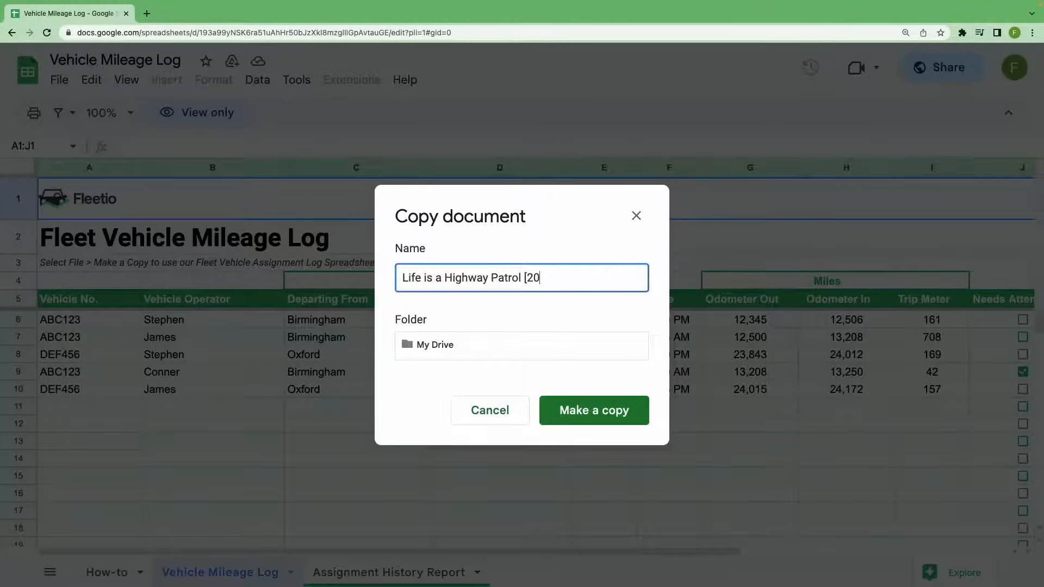
{"action": "type", "text": "23 Mileage L"}
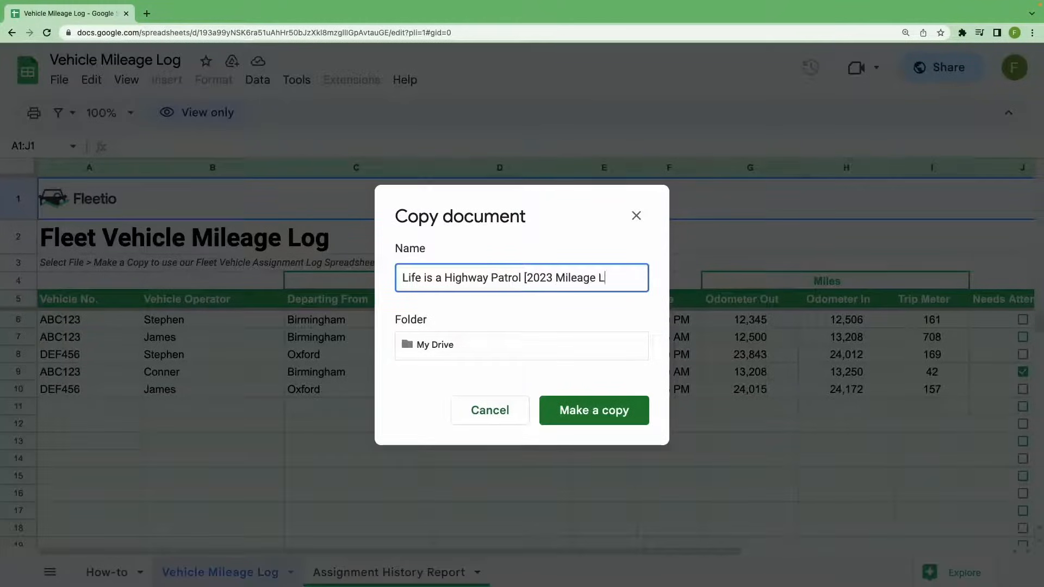
{"action": "type", "text": "og]"}
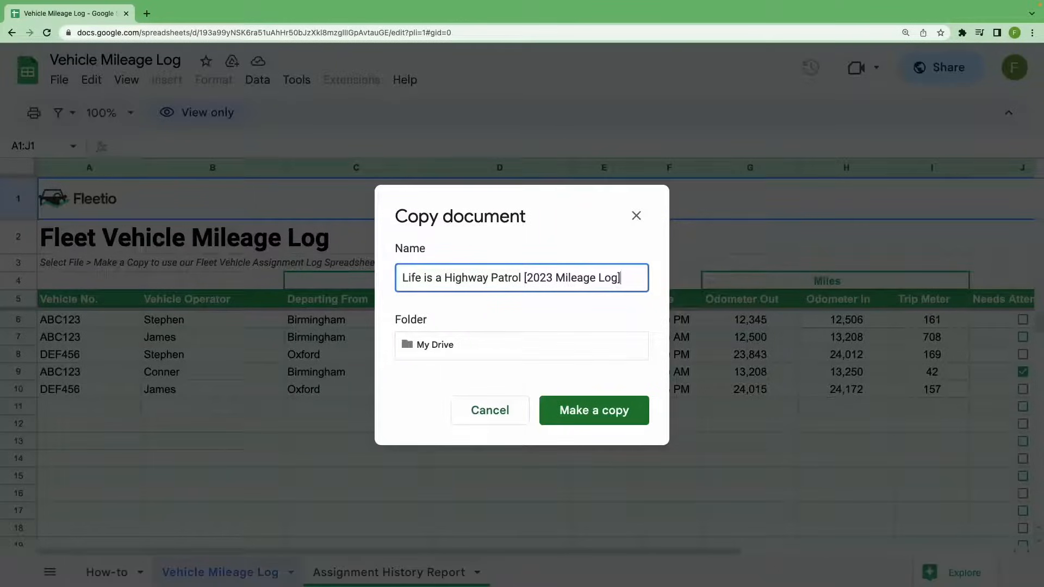
{"action": "left_click", "coordinate": [593, 410]}
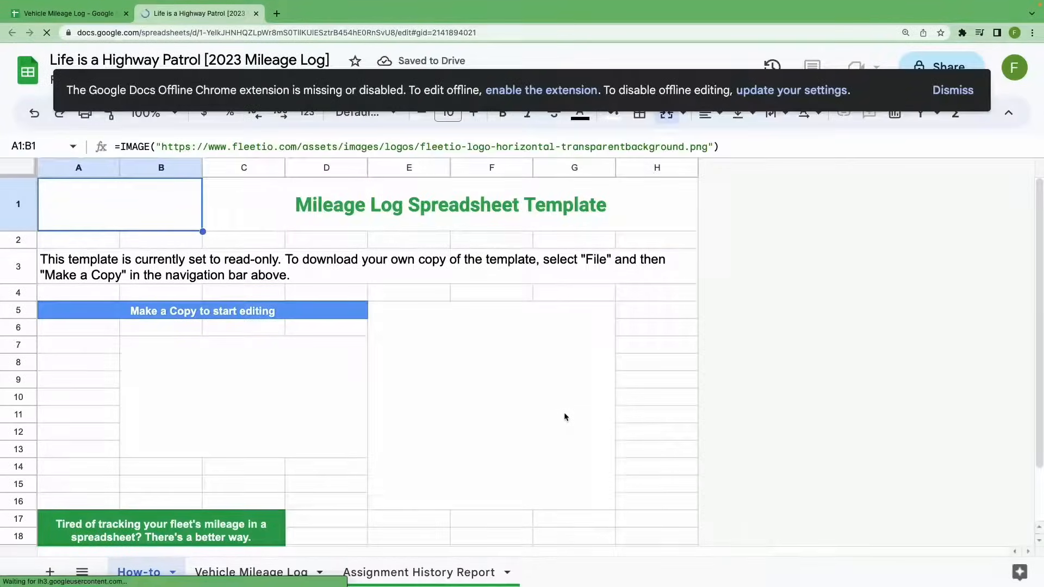
Step: Look over the Vehicle Mileage Log and Assignment History Report sheets
{"action": "left_click", "coordinate": [251, 572]}
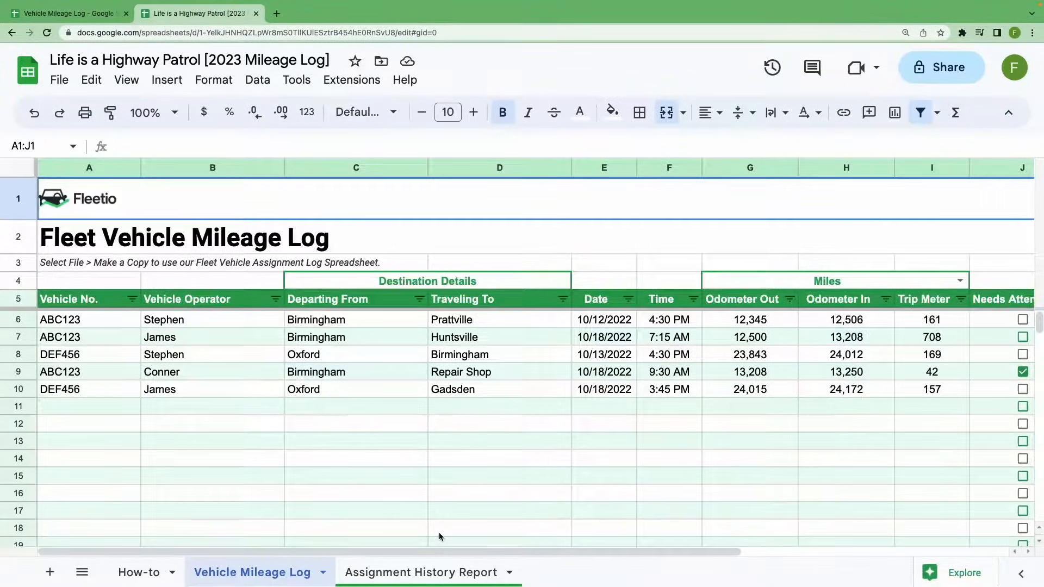
{"action": "left_click", "coordinate": [421, 573]}
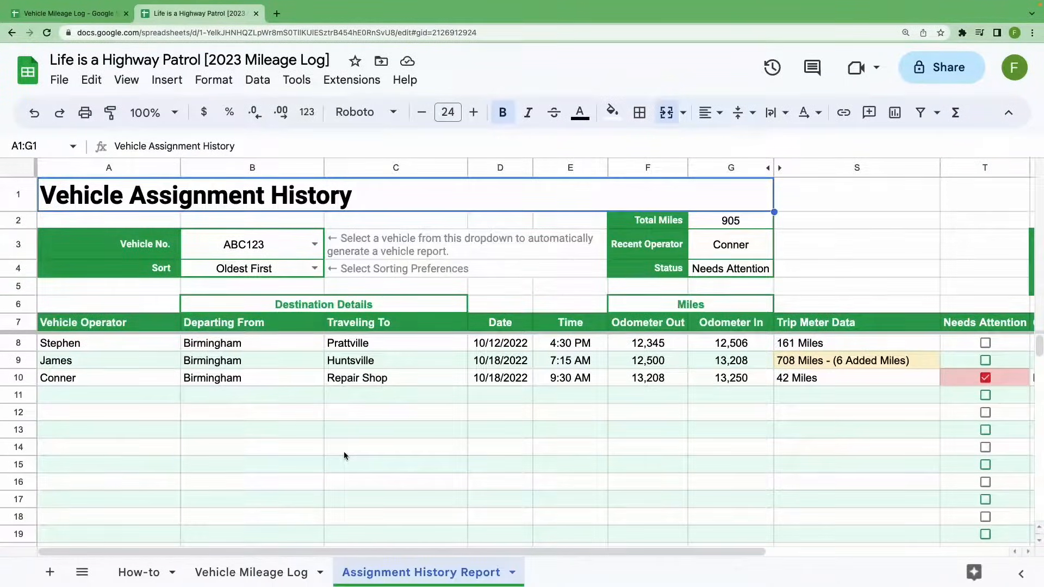
{"action": "left_click", "coordinate": [252, 572]}
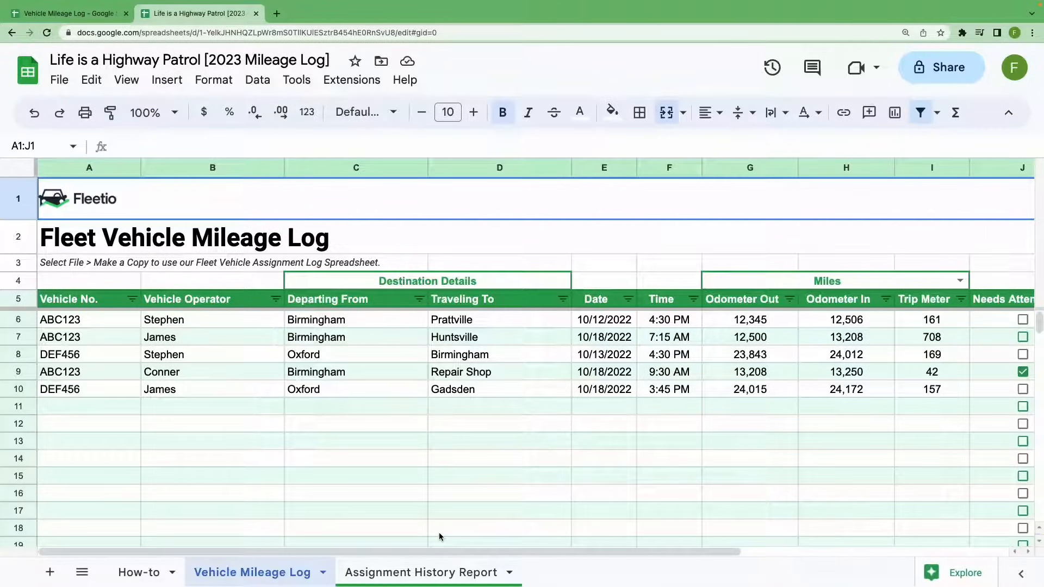
{"action": "left_click", "coordinate": [419, 572]}
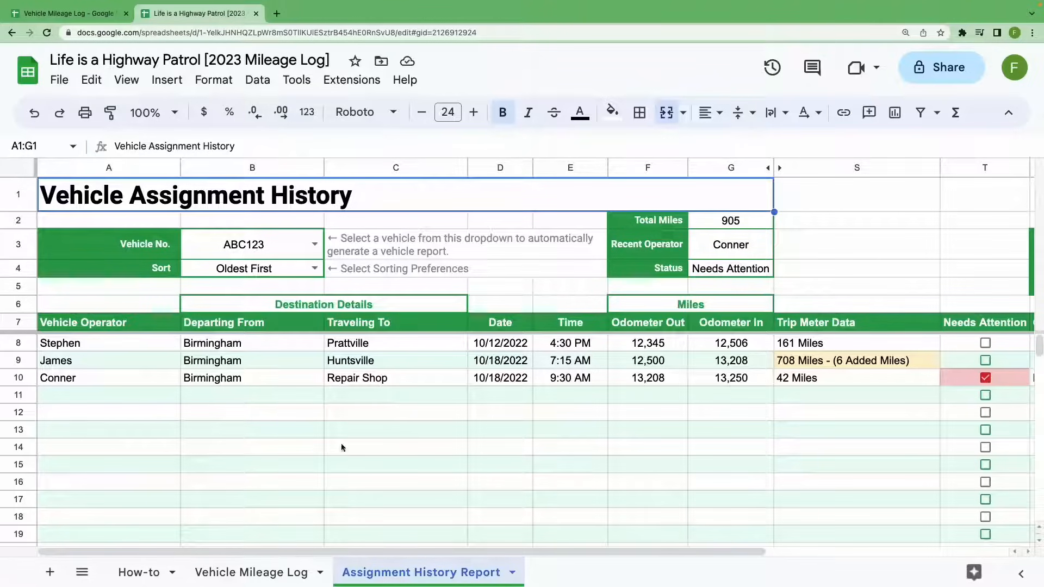
Step: Try the report with DEF456, set it back to ABC123, and return to the log
{"action": "left_click", "coordinate": [311, 244]}
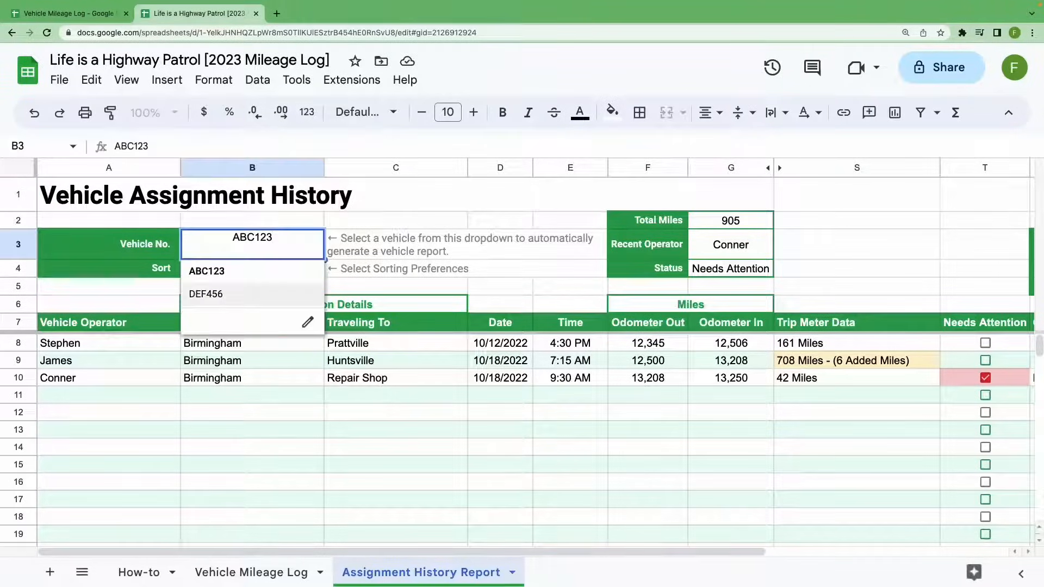
{"action": "left_click", "coordinate": [204, 293]}
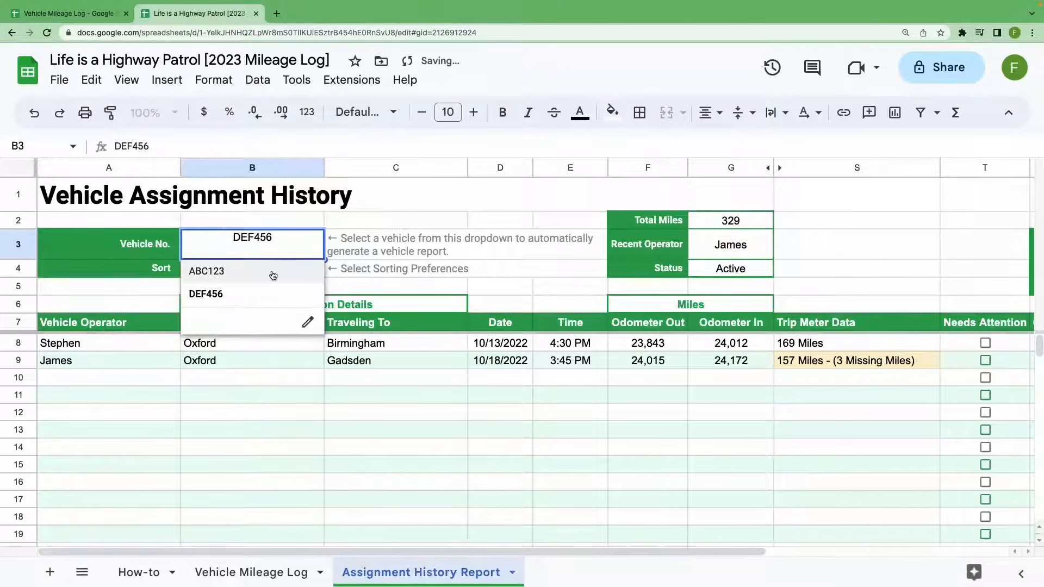
{"action": "left_click", "coordinate": [207, 271]}
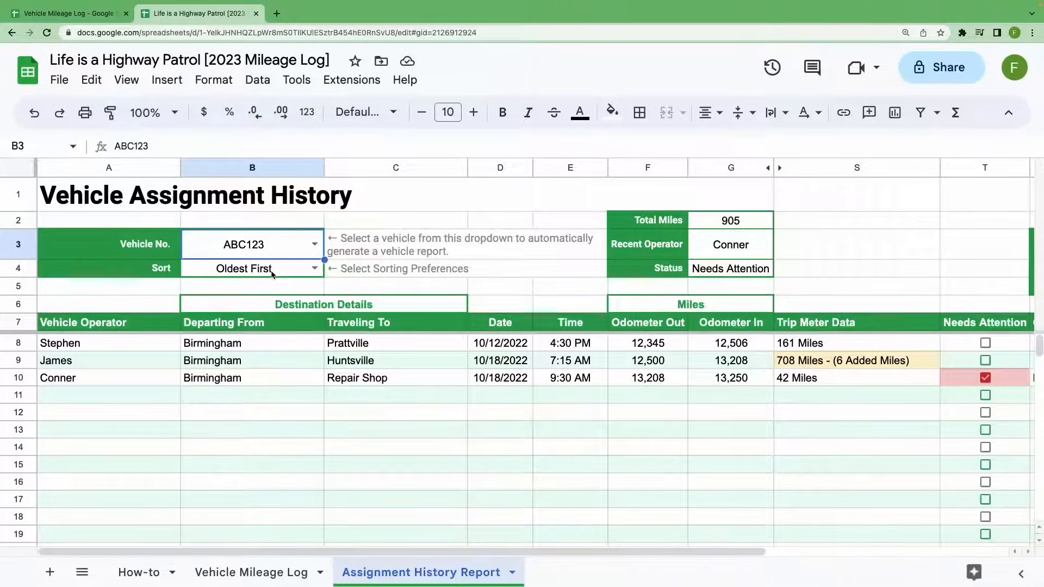
{"action": "left_click", "coordinate": [252, 572]}
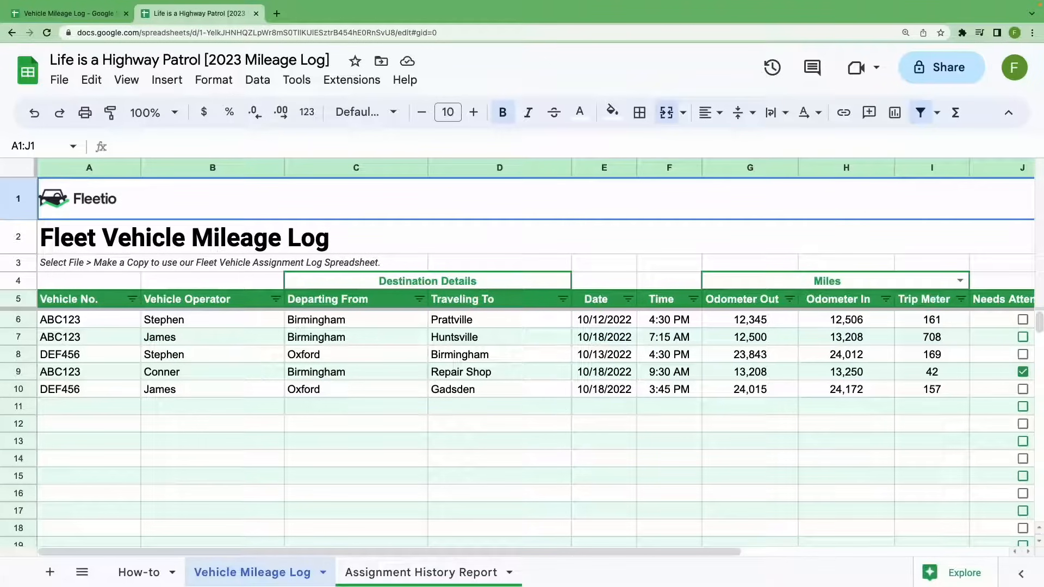
{"action": "left_click", "coordinate": [88, 320]}
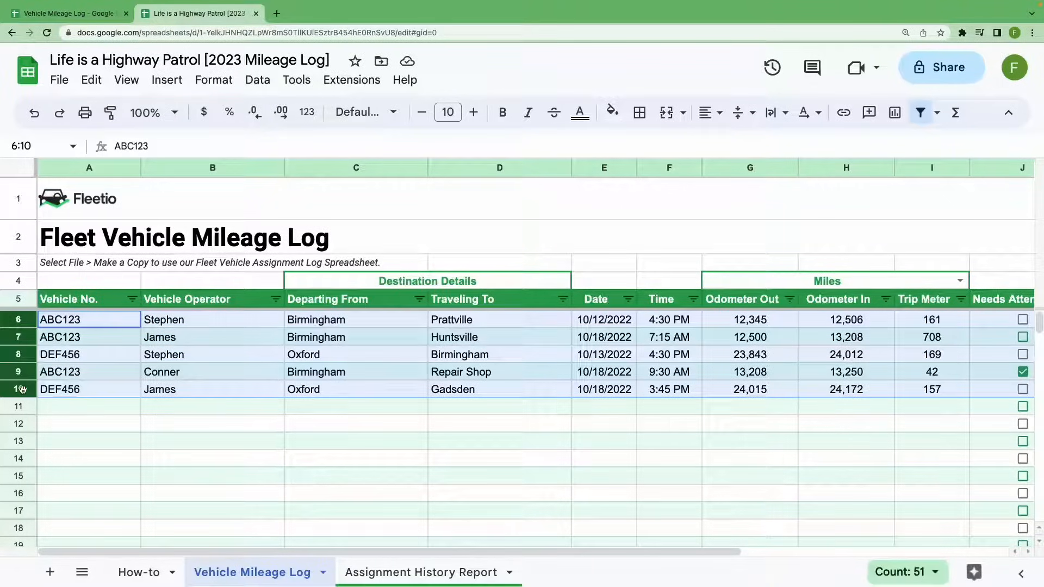
{"action": "right_click", "coordinate": [20, 389]}
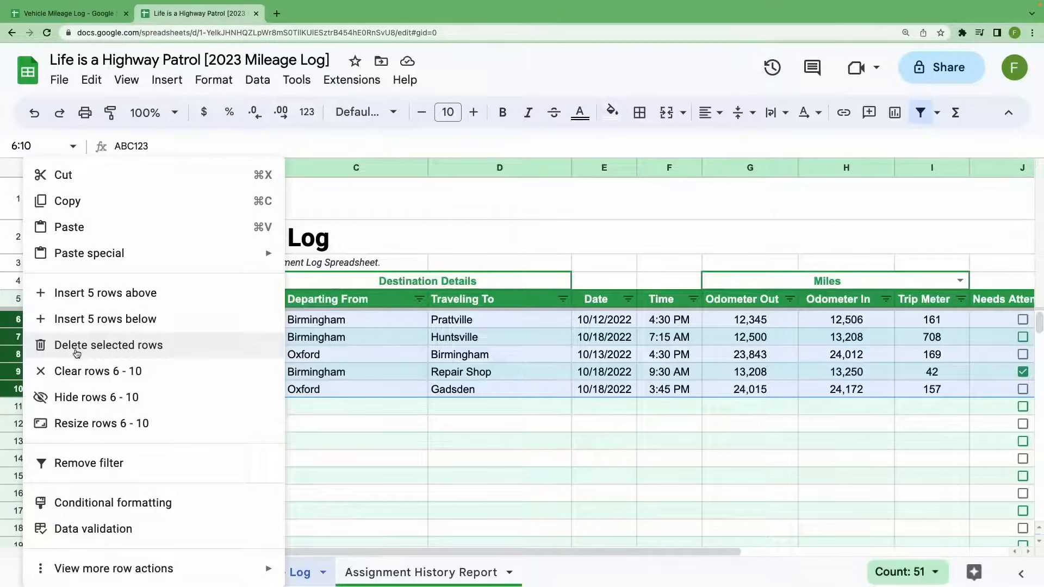
{"action": "left_click", "coordinate": [108, 344]}
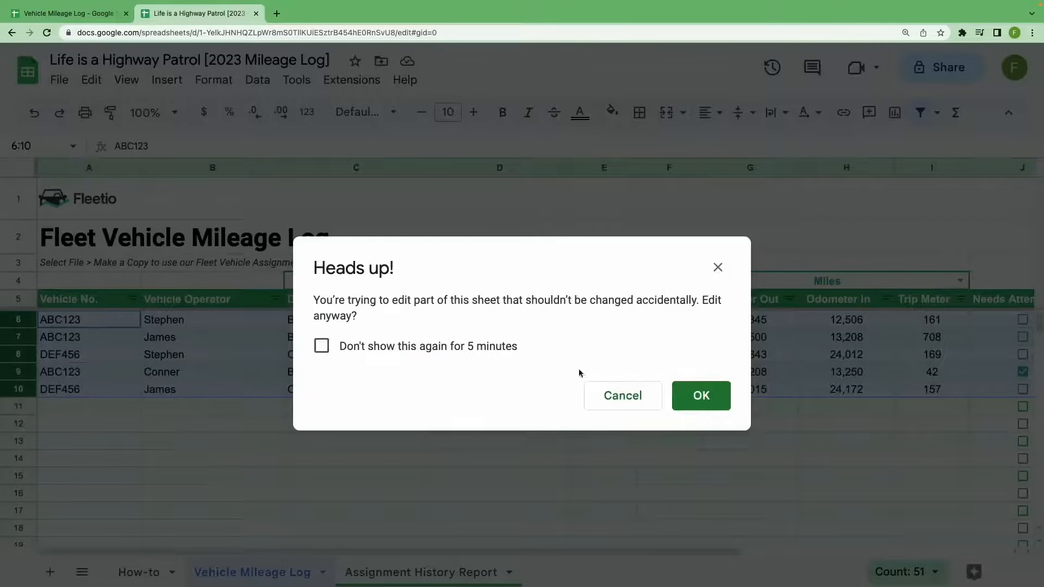
{"action": "left_click", "coordinate": [701, 395]}
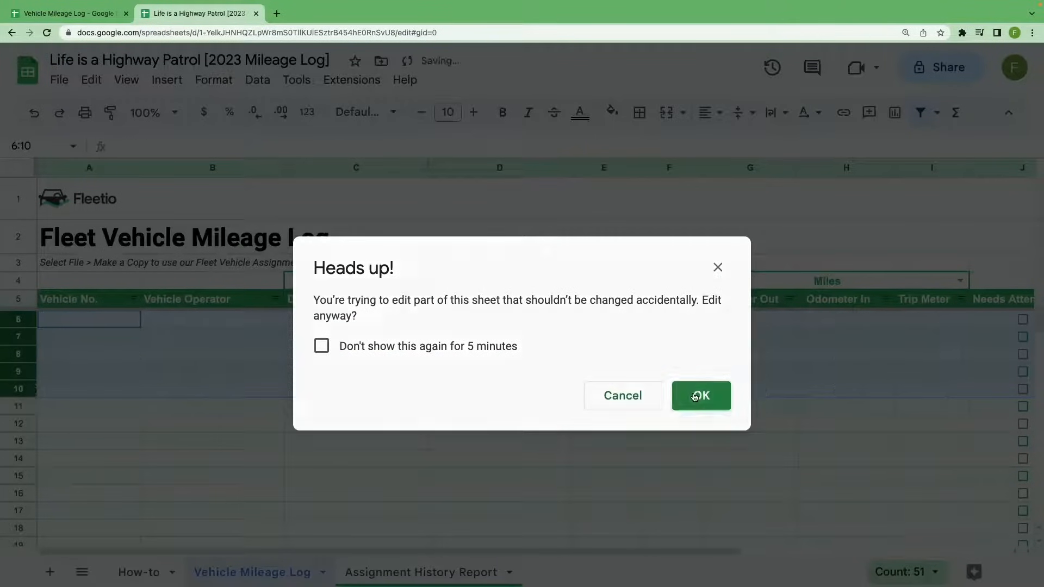
{"action": "left_click", "coordinate": [700, 395]}
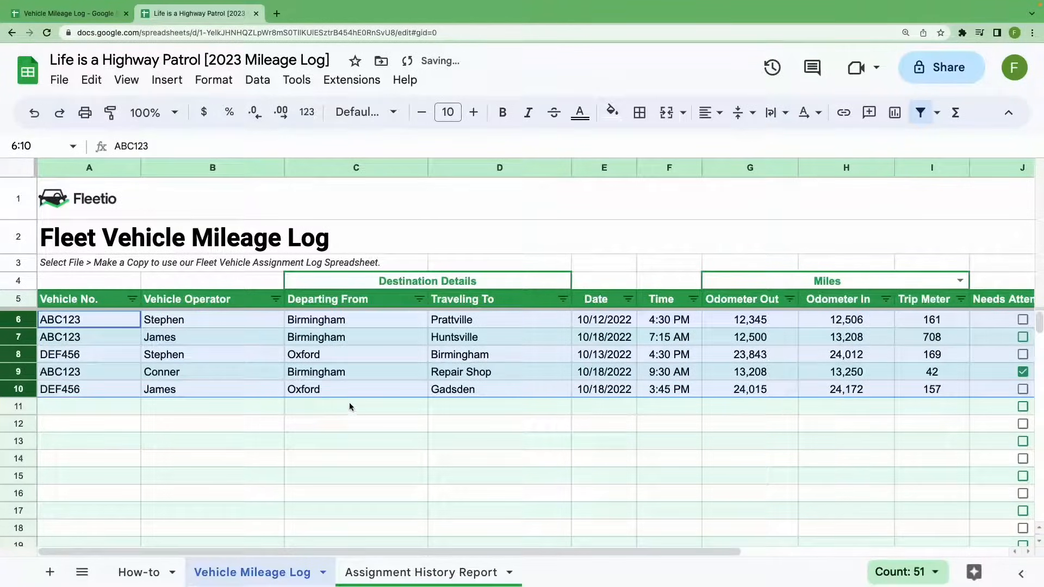
{"action": "left_click", "coordinate": [355, 406]}
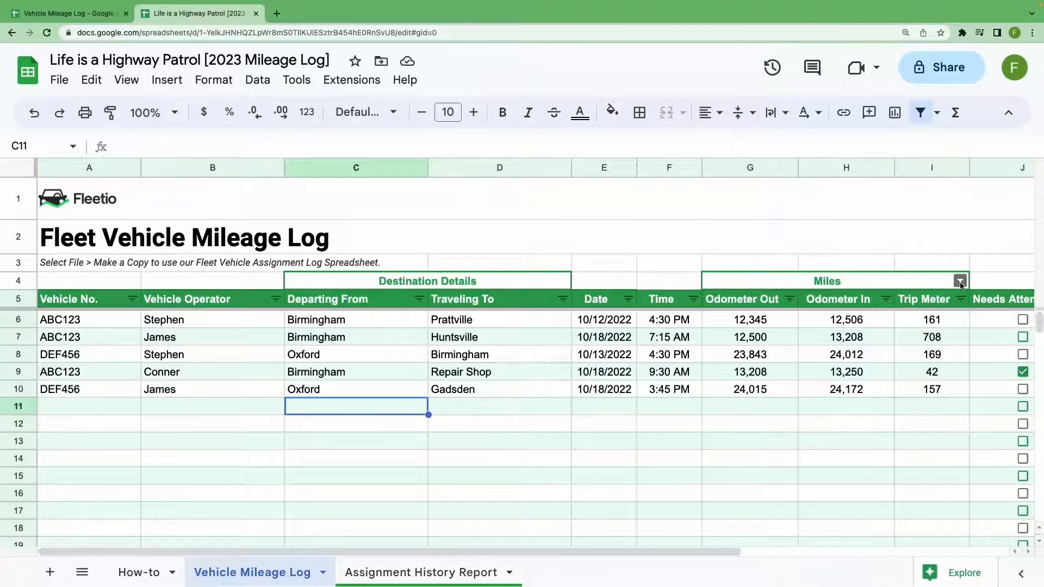
{"action": "left_click", "coordinate": [961, 281]}
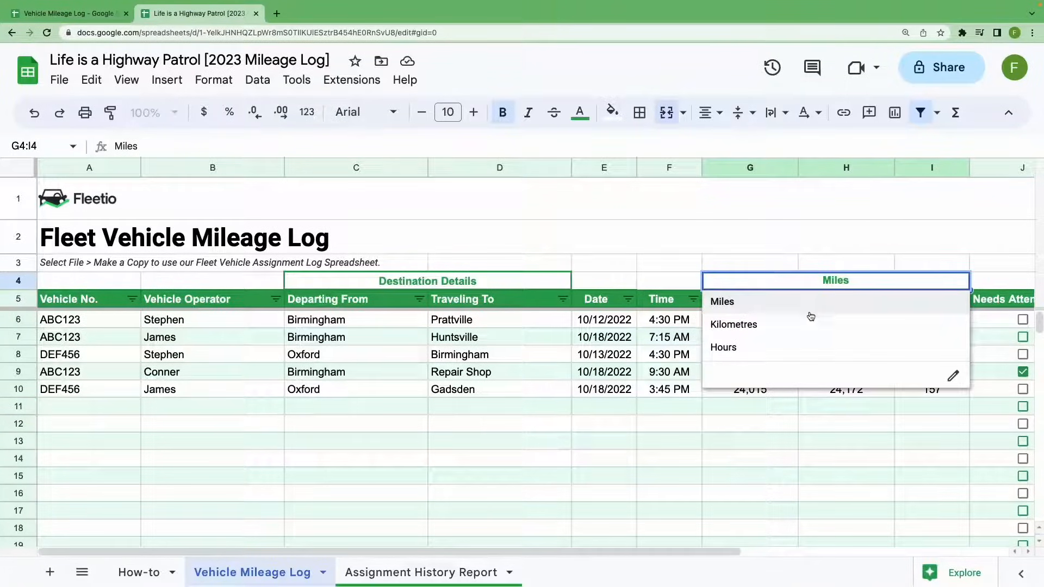
{"action": "mouse_move", "coordinate": [796, 347]}
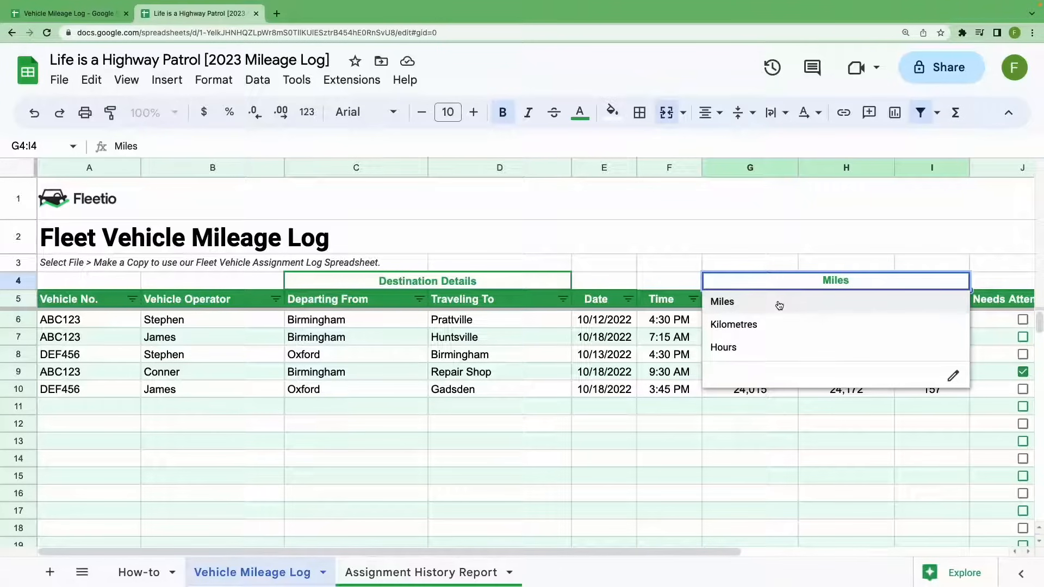
{"action": "left_click", "coordinate": [722, 302]}
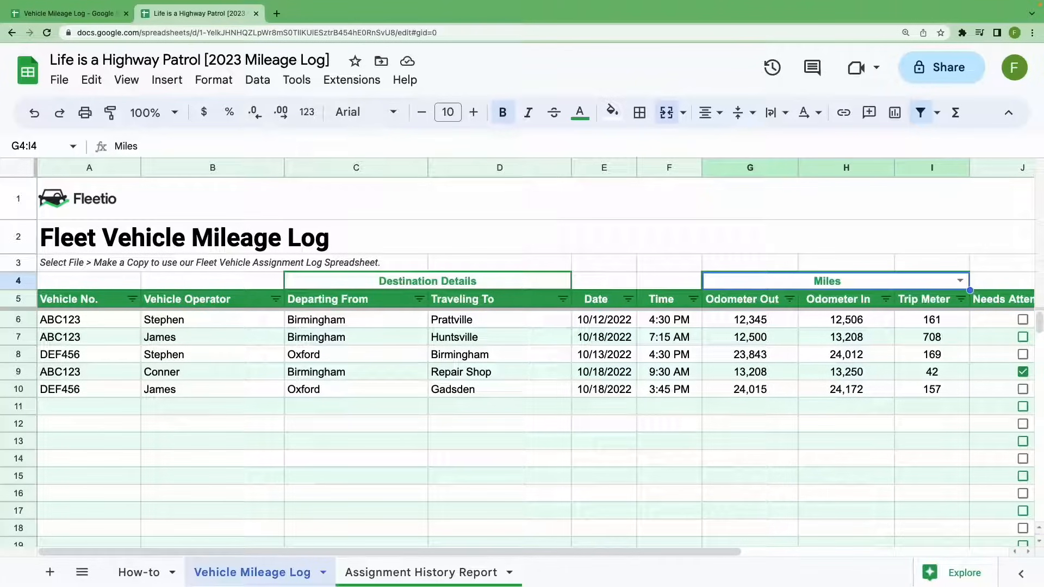
{"action": "mouse_move", "coordinate": [350, 450]}
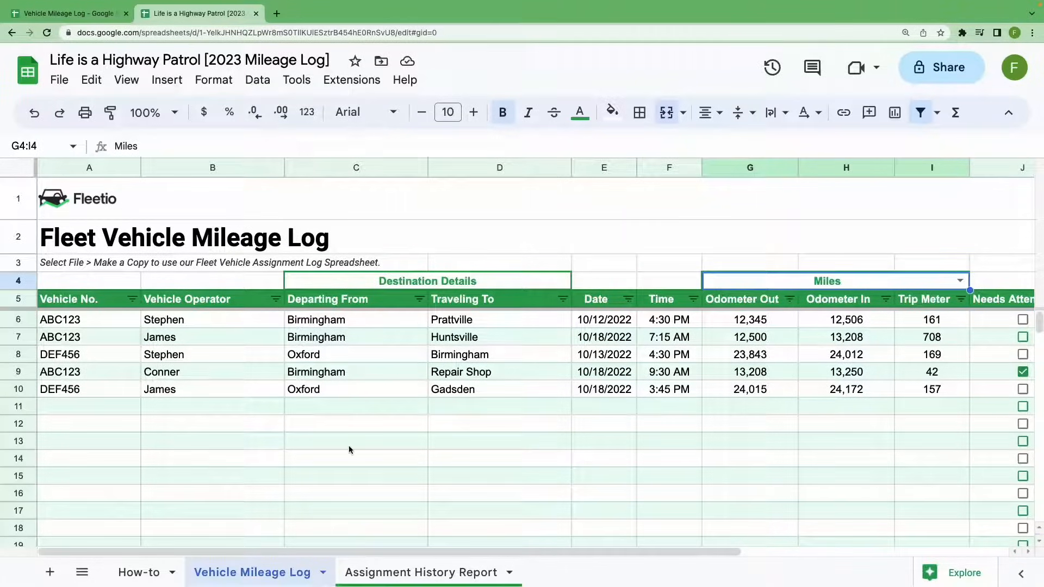
Step: Start a row 11 trip for vehicle DEF456 with operator James
{"action": "left_click", "coordinate": [89, 406]}
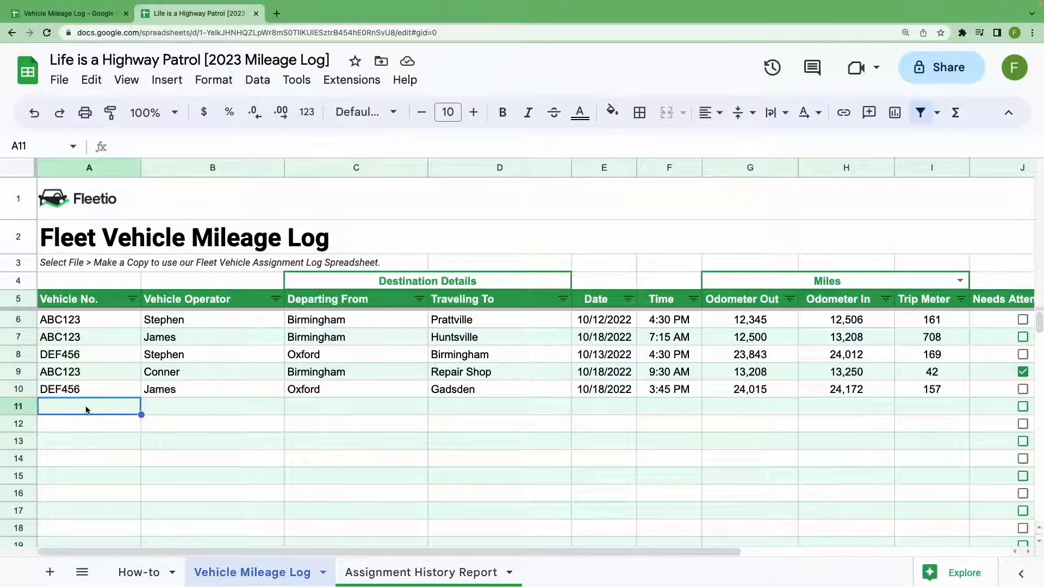
{"action": "type", "text": "DEF456"}
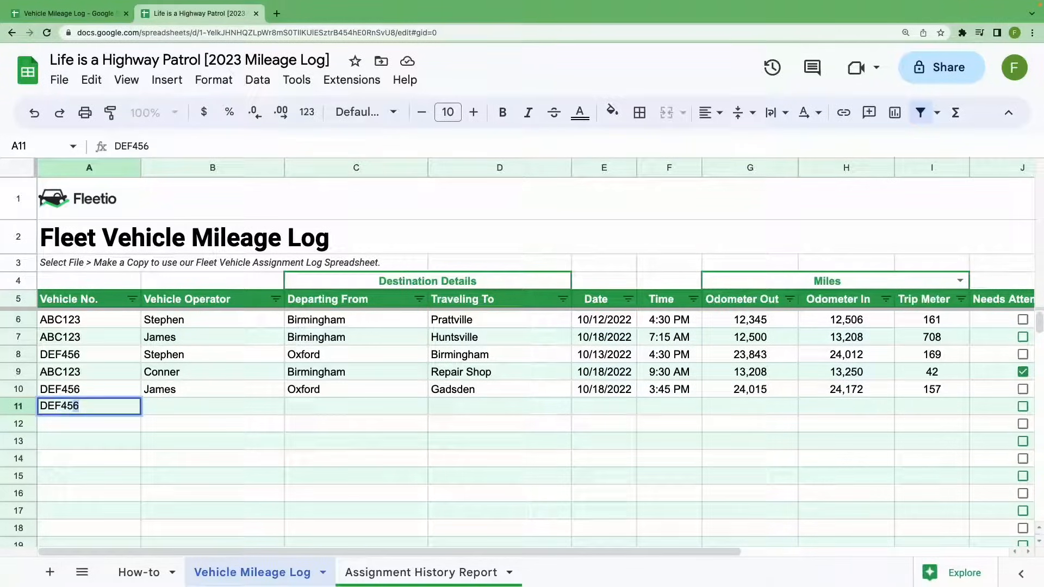
{"action": "type", "text": "Jam"}
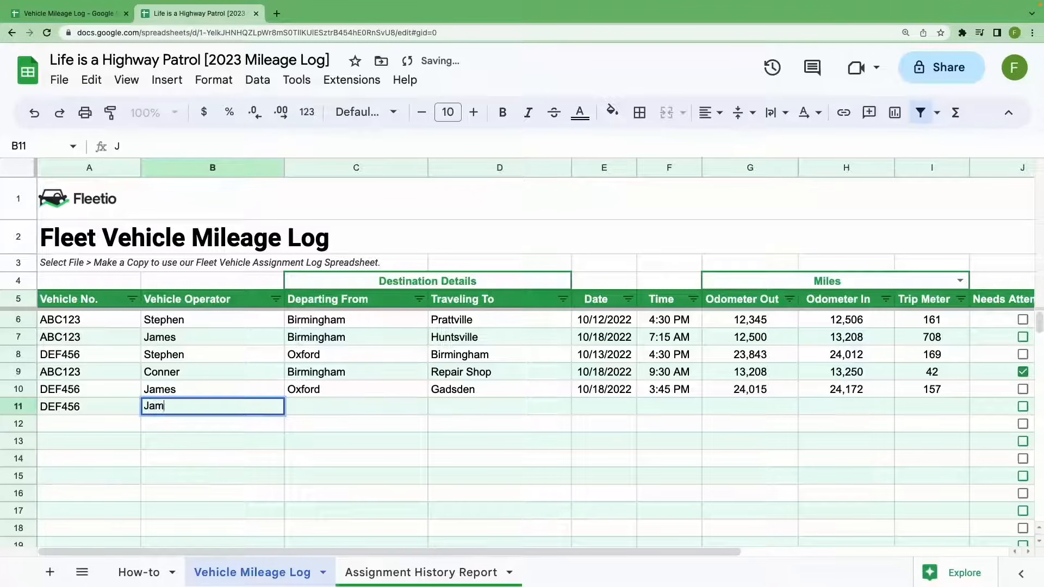
{"action": "key", "text": "Tab"}
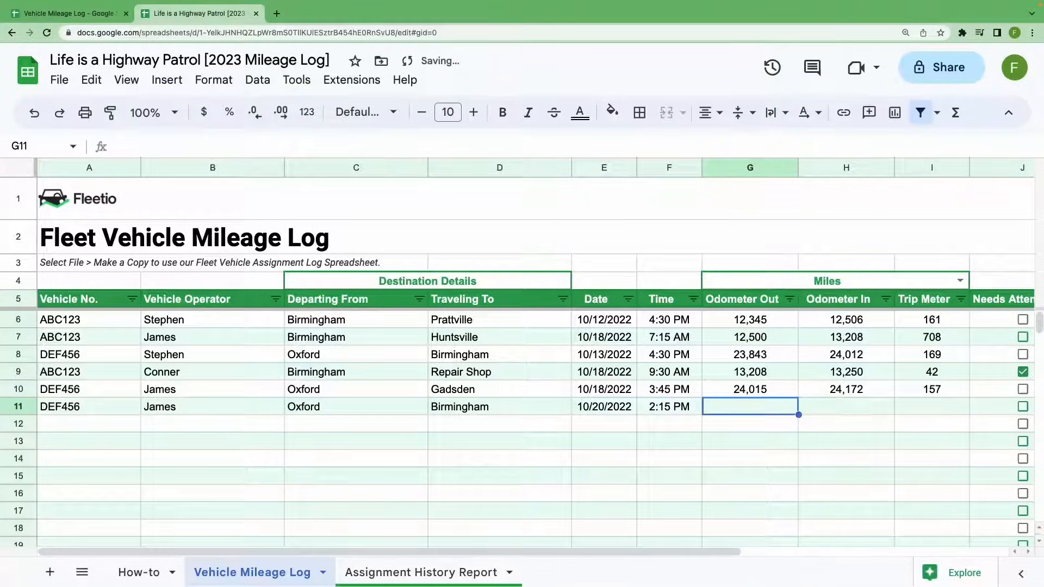
Step: Enter odometer readings up to 24301 and comment 'Steering wheel pulls to right at interstate speeds'
{"action": "type", "text": "241"}
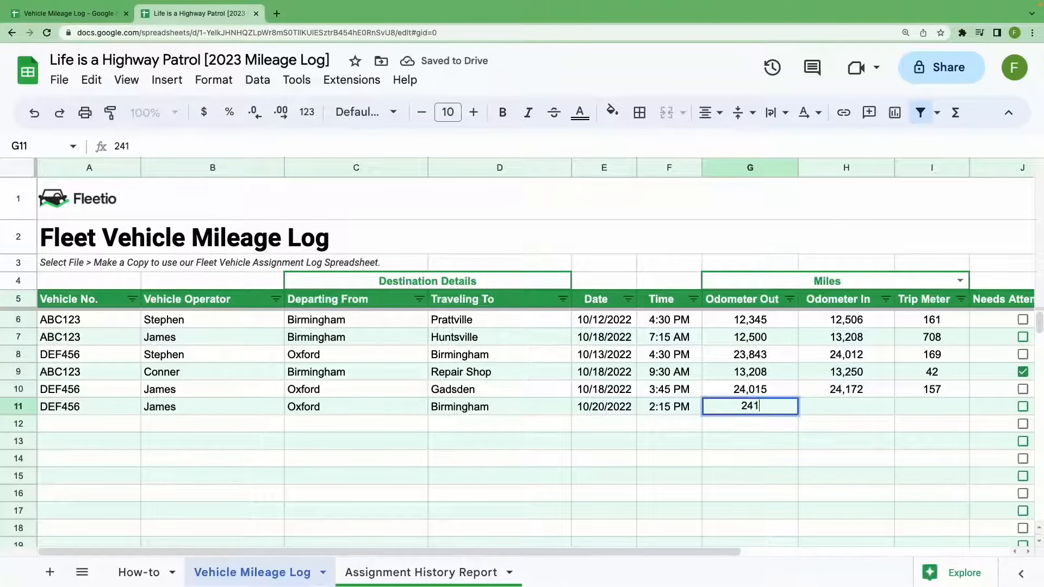
{"action": "key", "text": "Tab"}
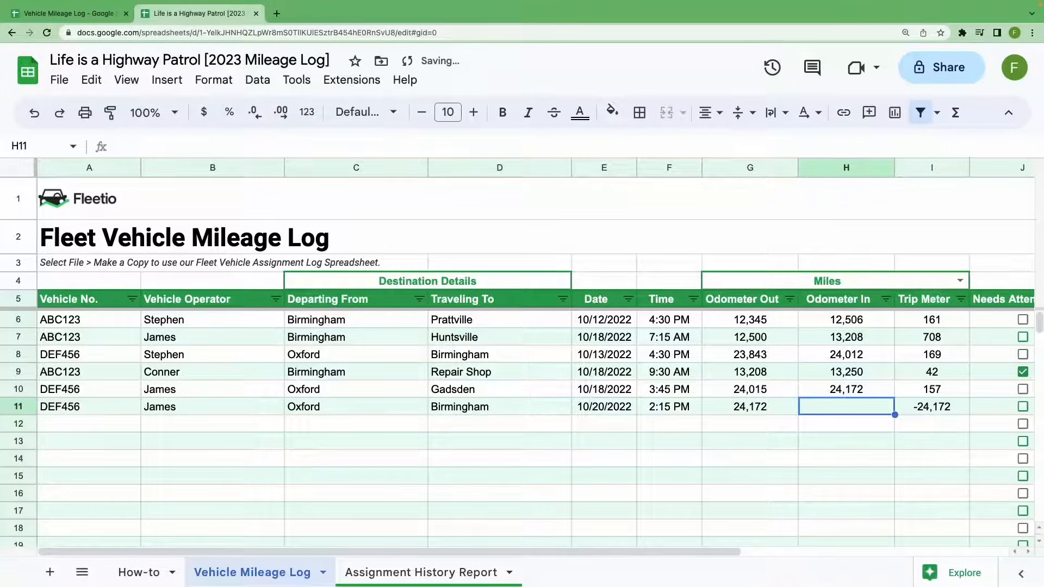
{"action": "type", "text": "24301"}
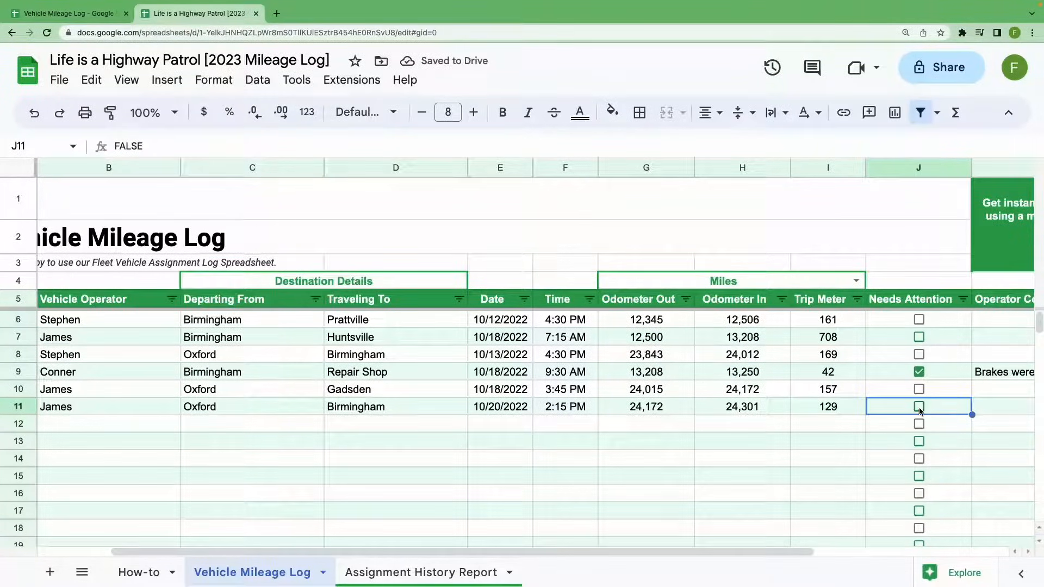
{"action": "type", "text": "Steering wheel"}
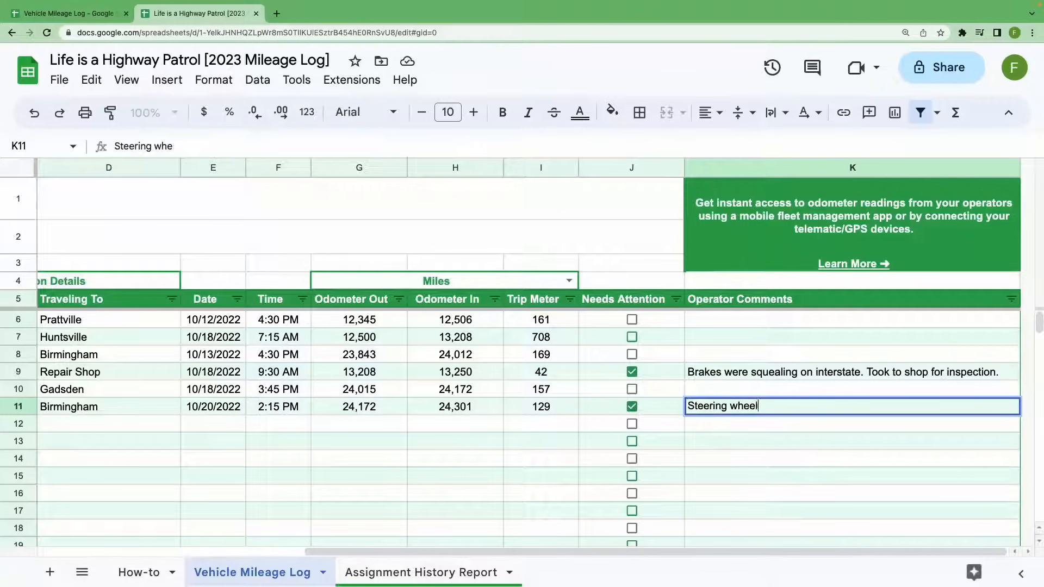
{"action": "type", "text": "pulls to right at interstate speeds"}
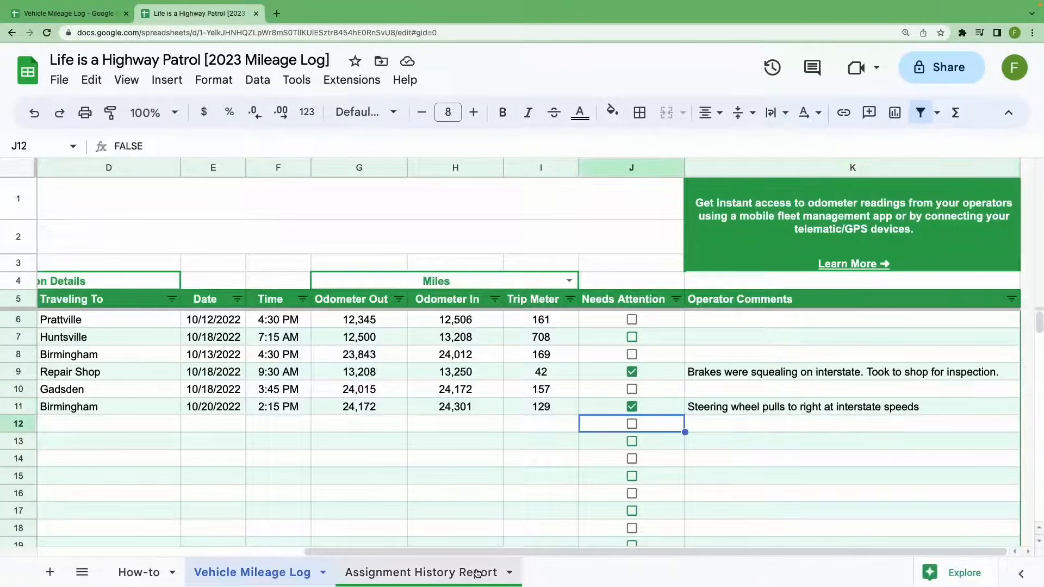
Step: Choose DEF456 in the report's Vehicle No. dropdown and keep Sort on Oldest First
{"action": "left_click", "coordinate": [421, 572]}
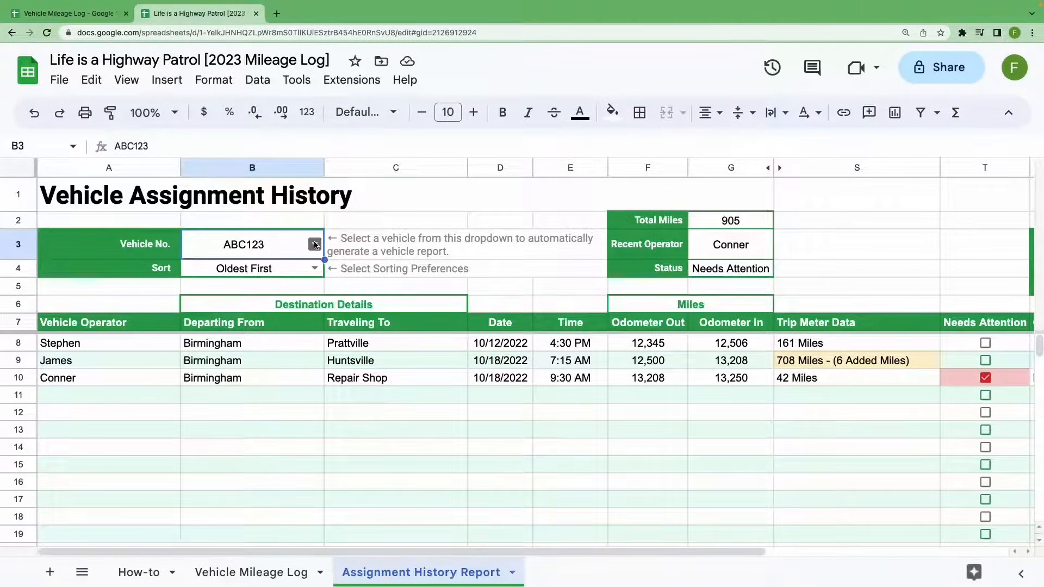
{"action": "left_click", "coordinate": [315, 245]}
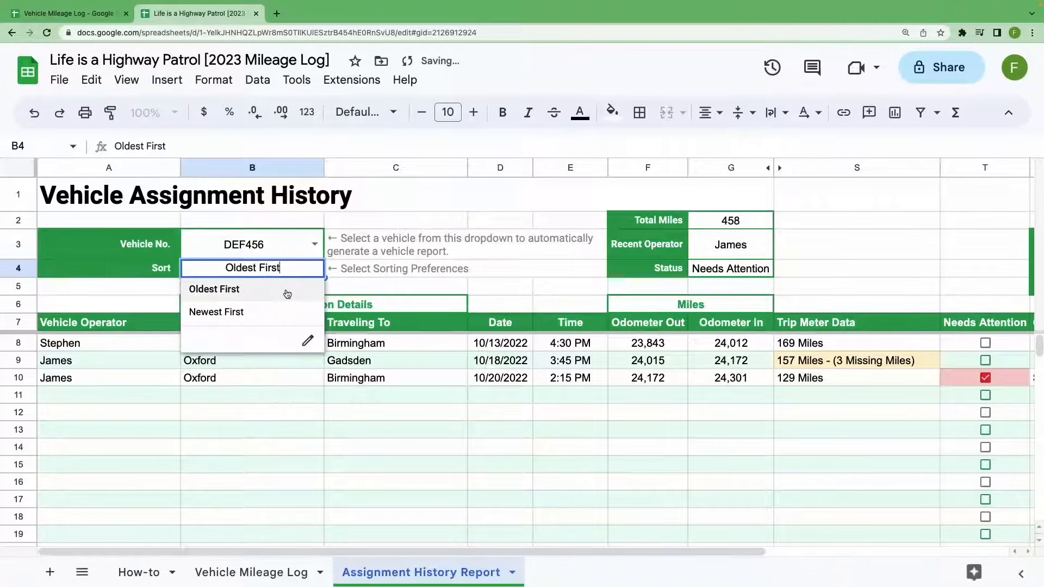
{"action": "left_click", "coordinate": [214, 288]}
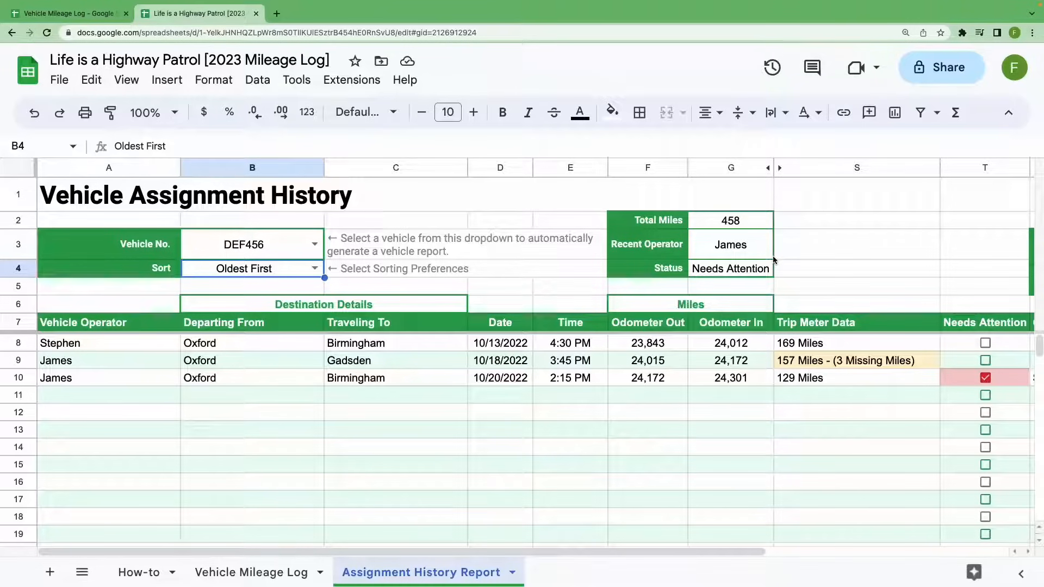
{"action": "mouse_move", "coordinate": [752, 241]}
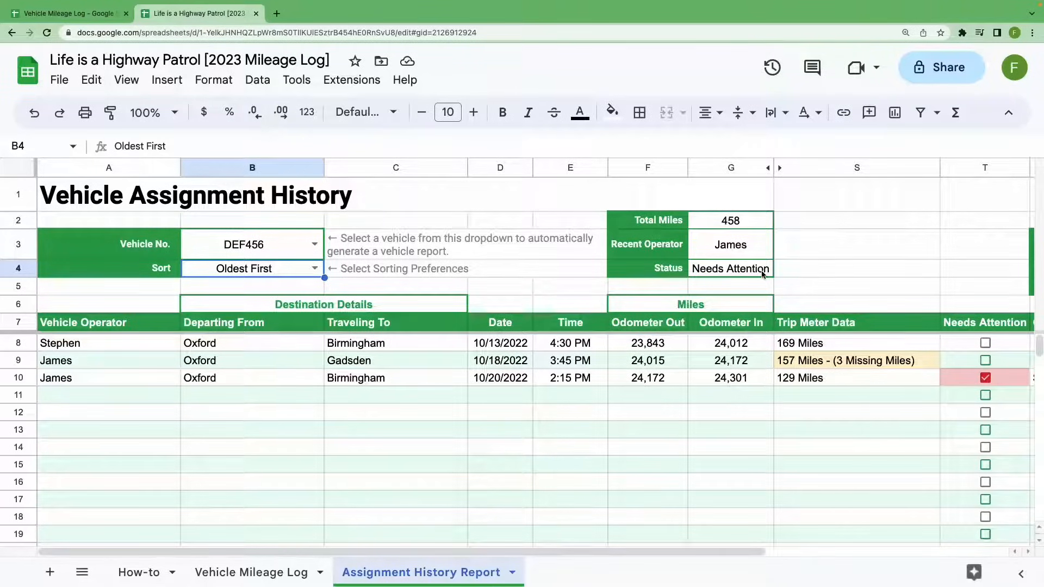
{"action": "mouse_move", "coordinate": [726, 273]}
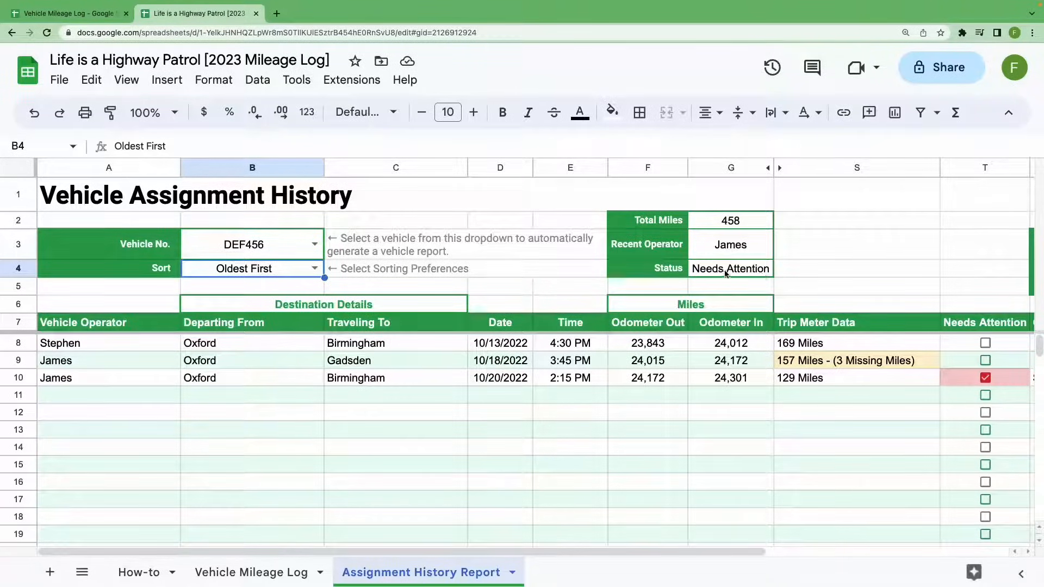
{"action": "mouse_move", "coordinate": [483, 392]}
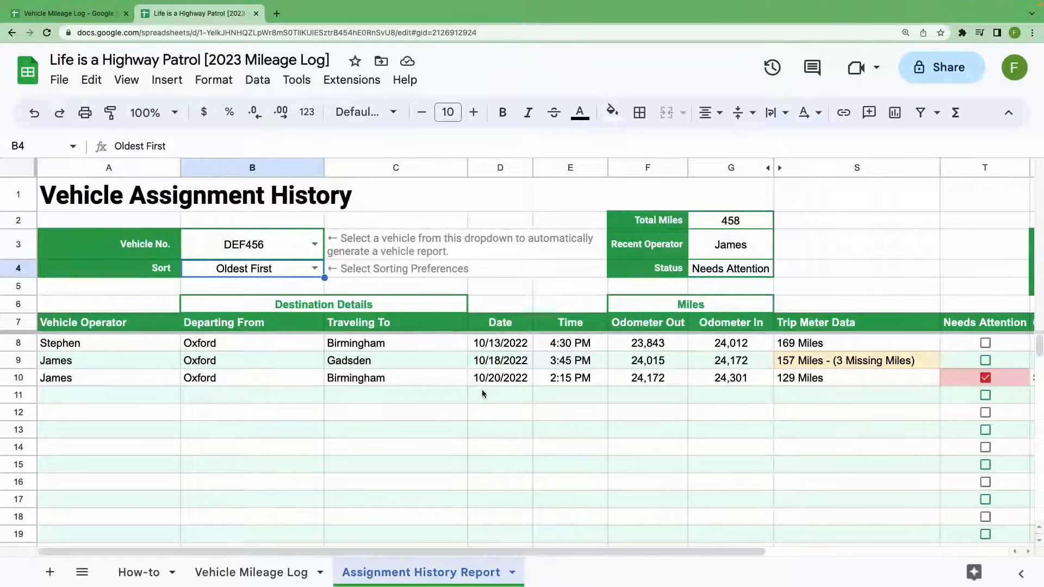
{"action": "mouse_move", "coordinate": [476, 386]}
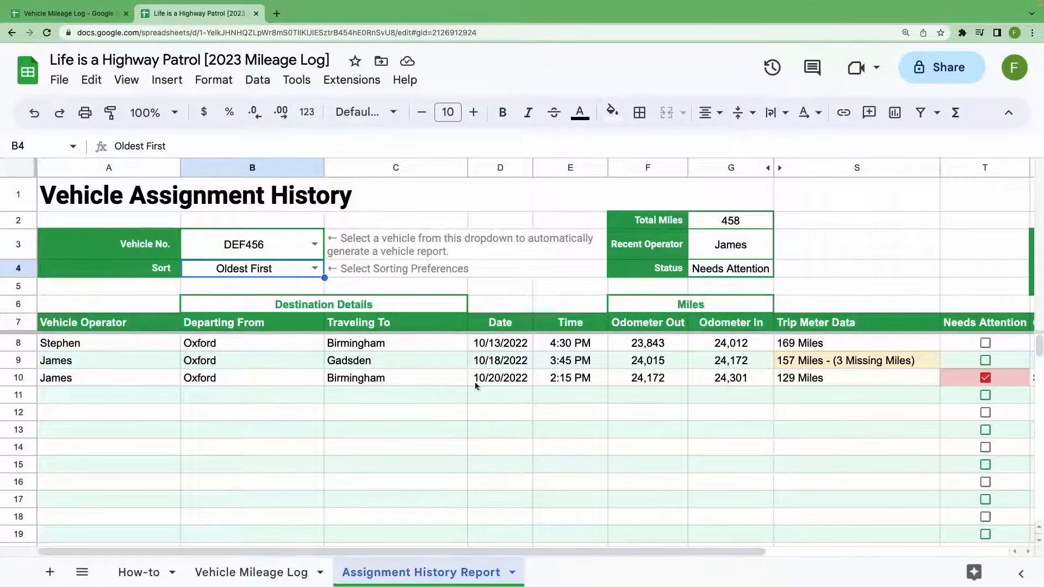
{"action": "left_click", "coordinate": [314, 268]}
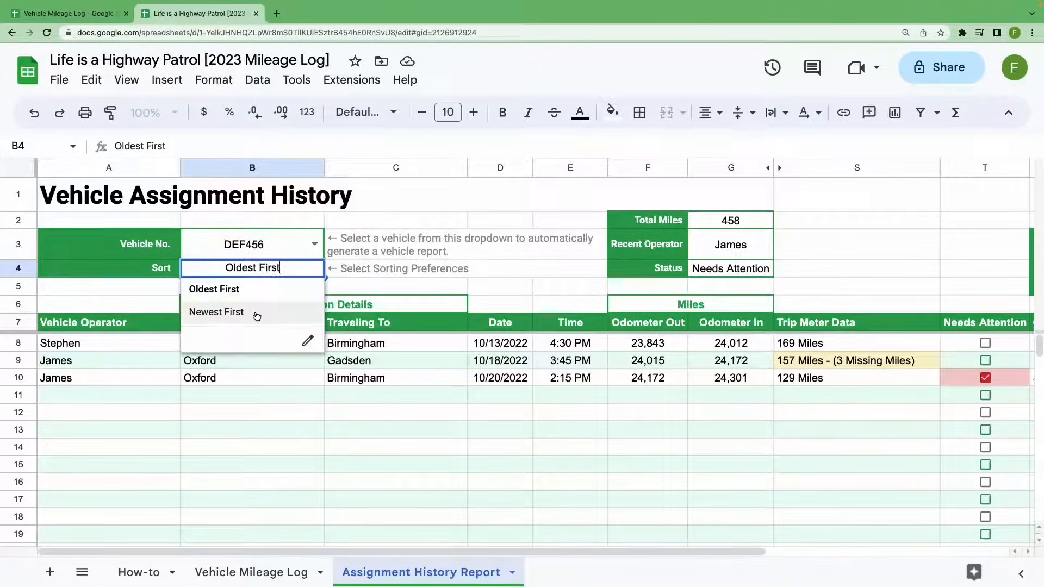
{"action": "left_click", "coordinate": [216, 311]}
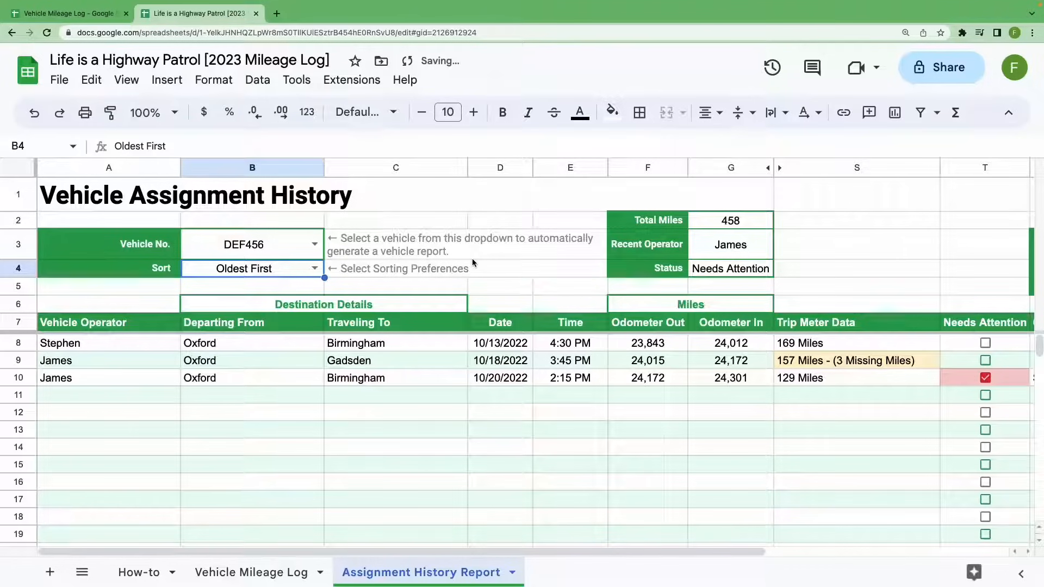
{"action": "left_click", "coordinate": [856, 360]}
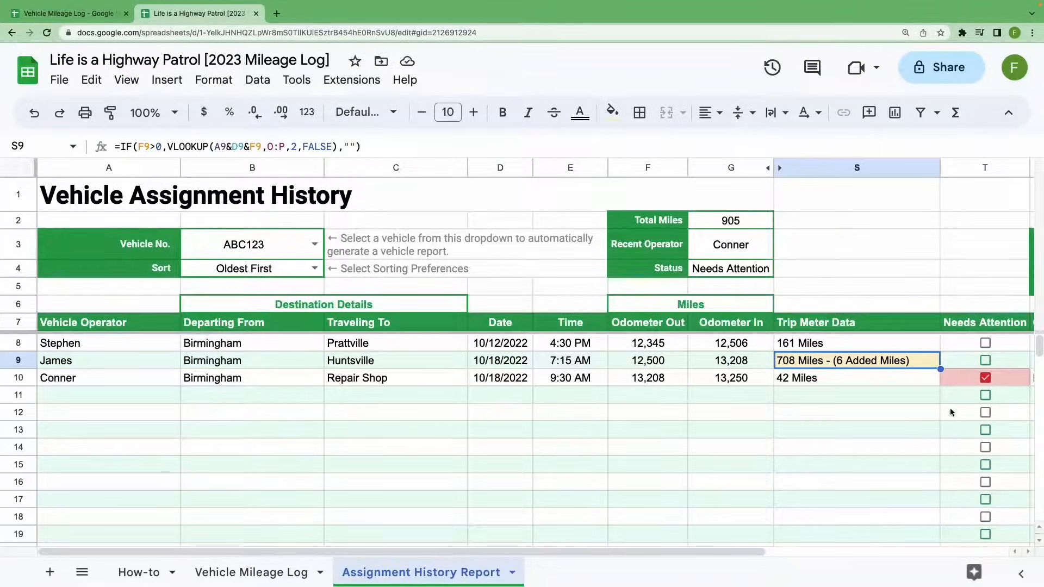
Step: View the Operator Comments column and inspect the Status formula in G4
{"action": "scroll", "scroll_direction": "right", "scroll_amount": 3}
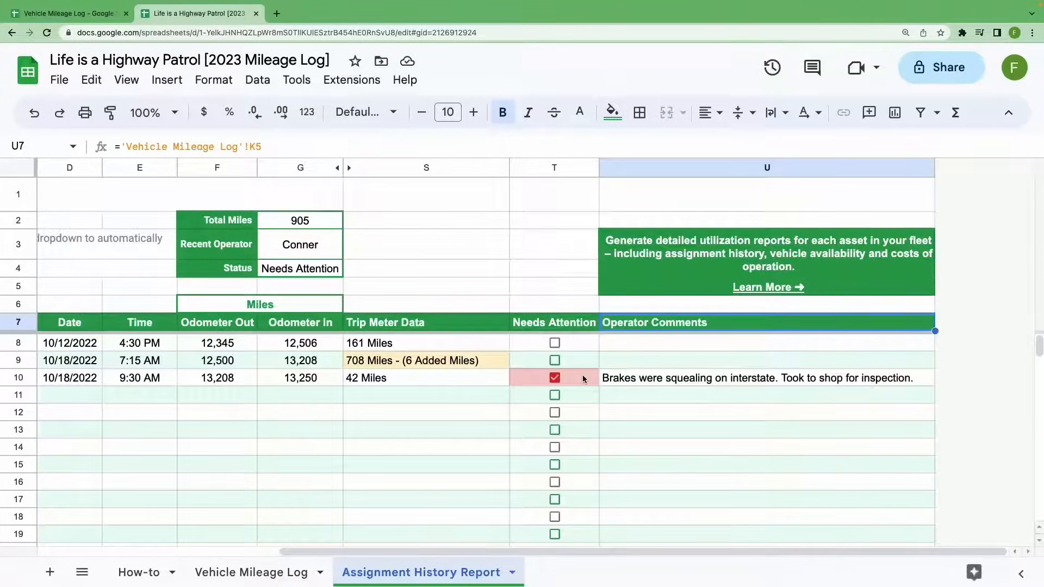
{"action": "left_click", "coordinate": [300, 268]}
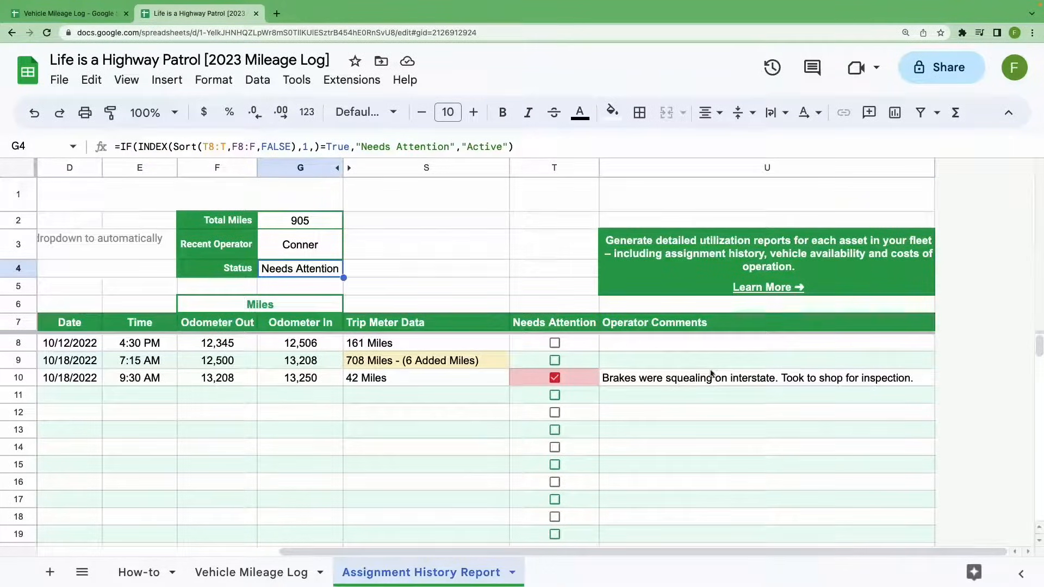
{"action": "mouse_move", "coordinate": [810, 436]}
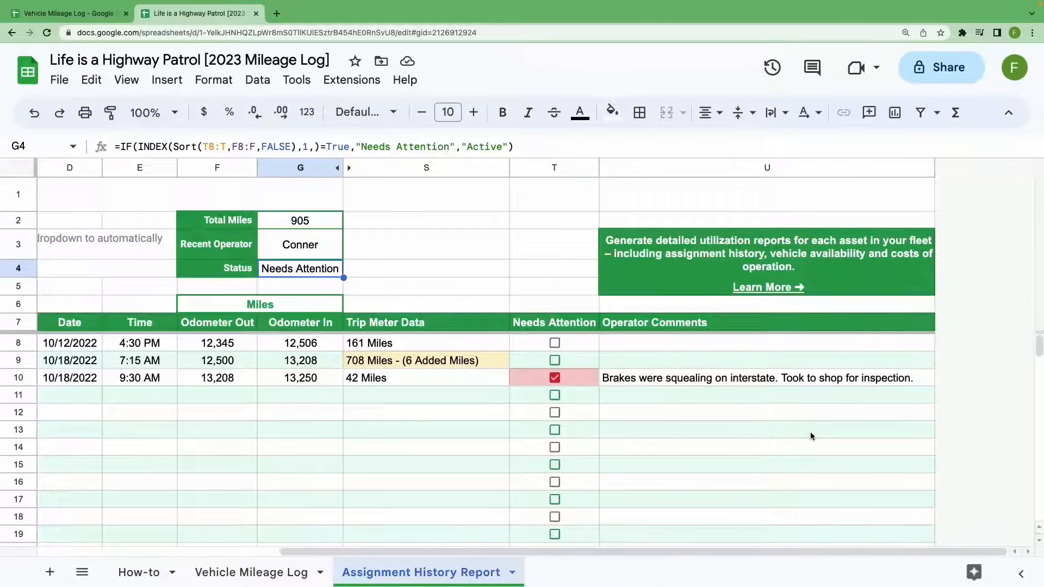
{"action": "scroll", "scroll_direction": "left", "scroll_amount": 3}
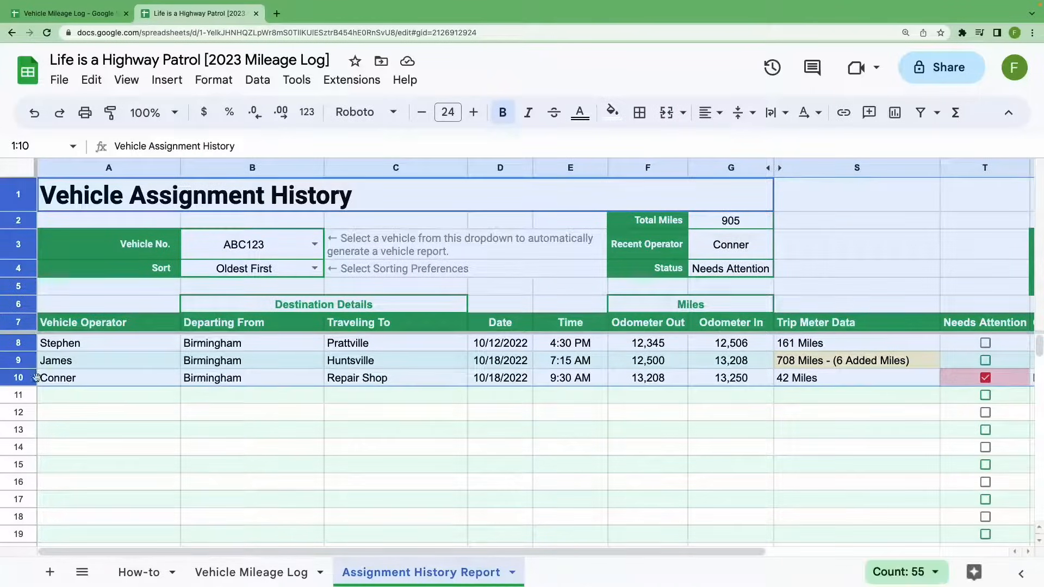
{"action": "left_click", "coordinate": [58, 79]}
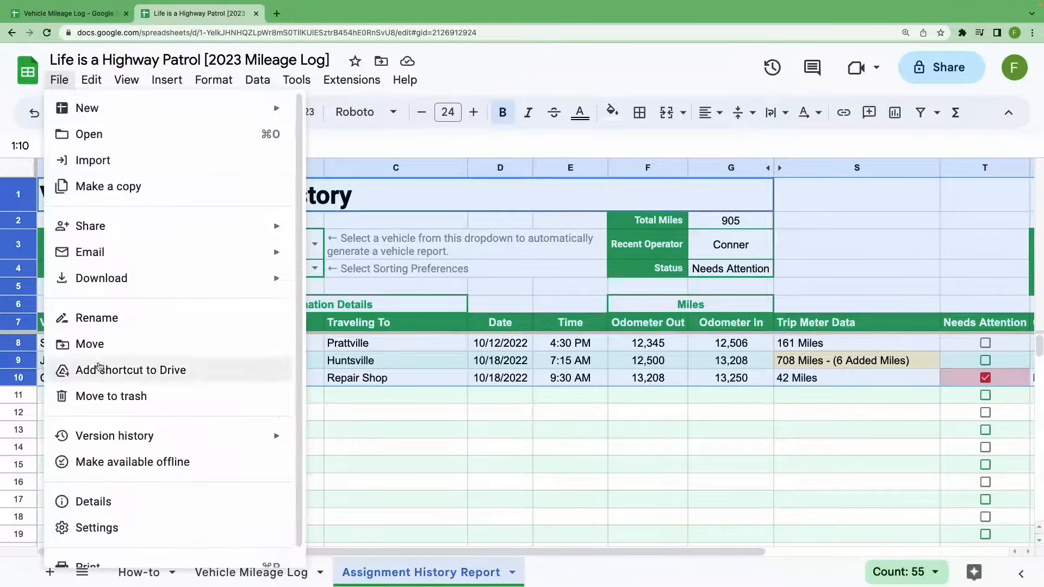
{"action": "left_click", "coordinate": [87, 566]}
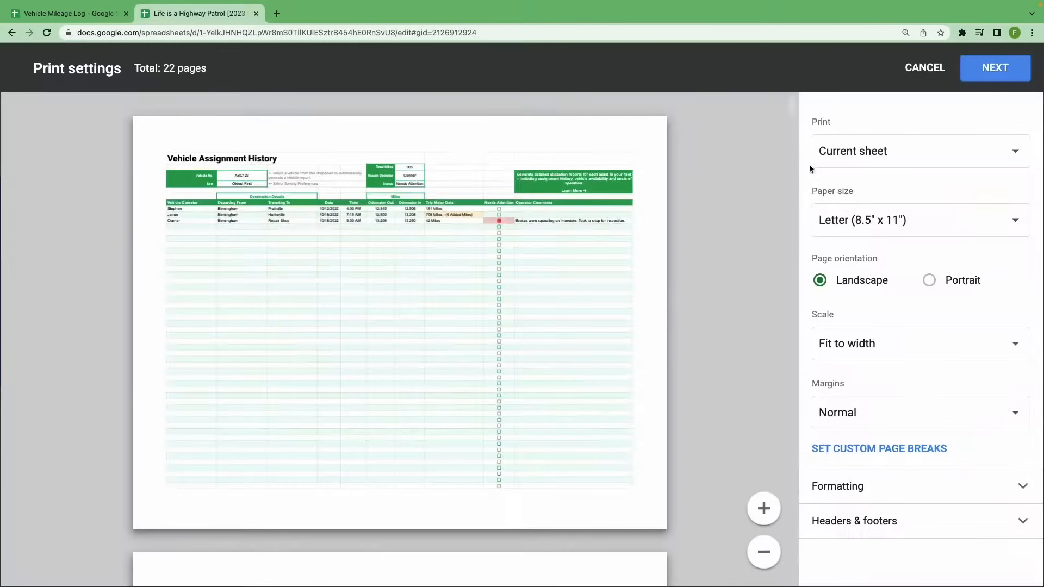
{"action": "left_click", "coordinate": [918, 151]}
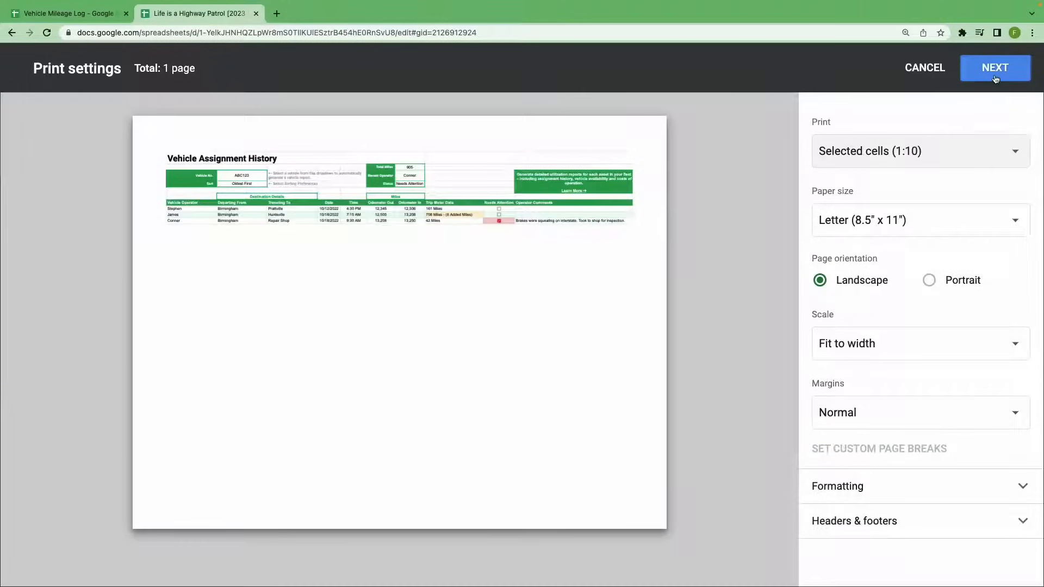
{"action": "left_click", "coordinate": [925, 68]}
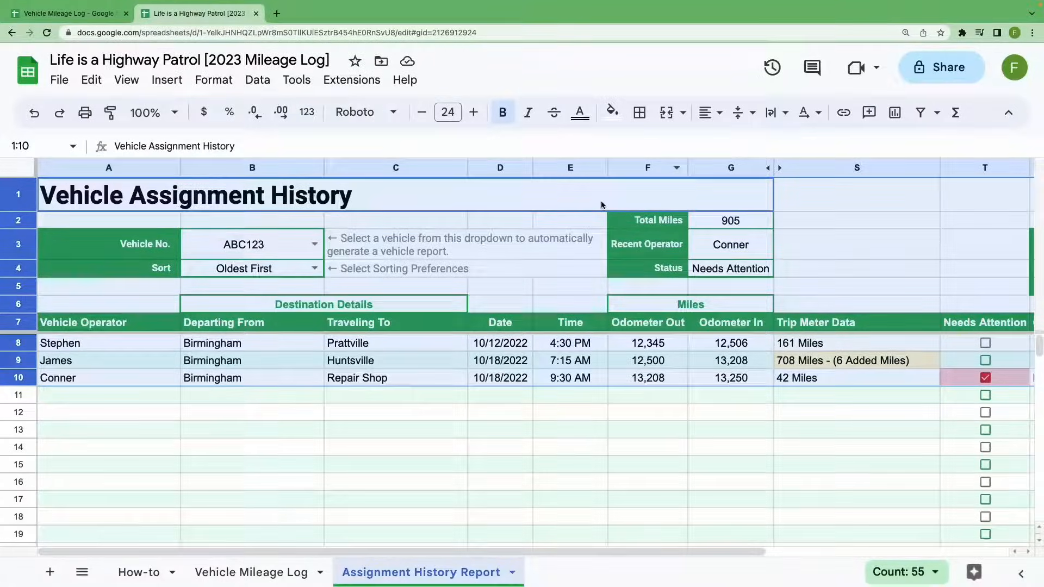
{"action": "left_click", "coordinate": [59, 79]}
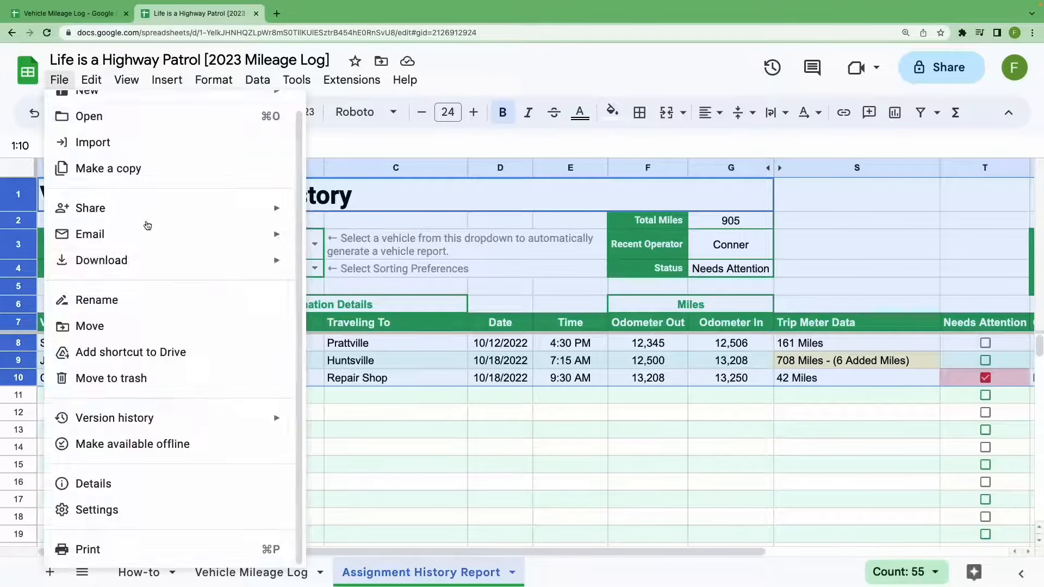
{"action": "left_click", "coordinate": [101, 261]}
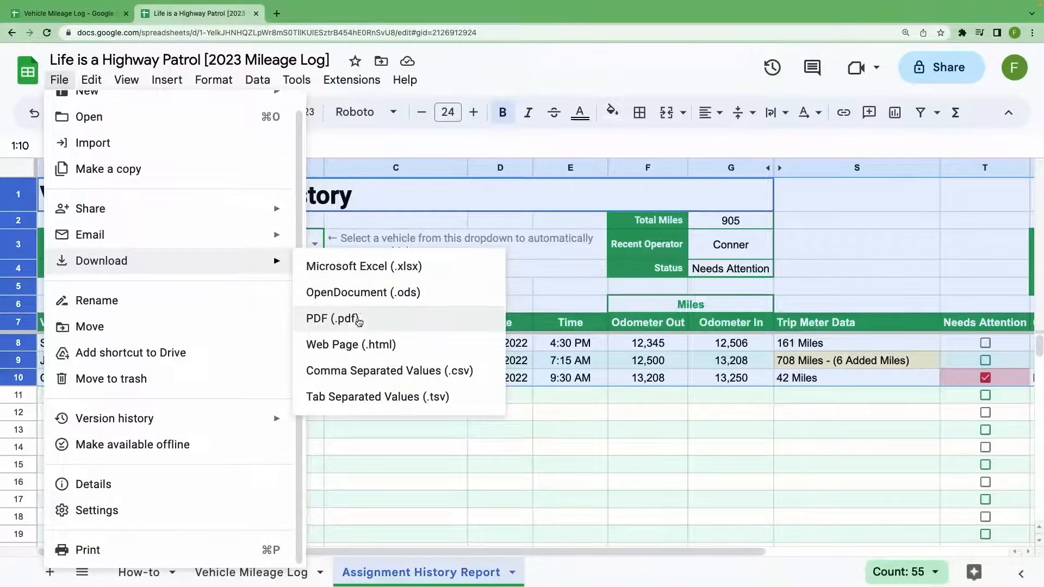
{"action": "left_click", "coordinate": [333, 318]}
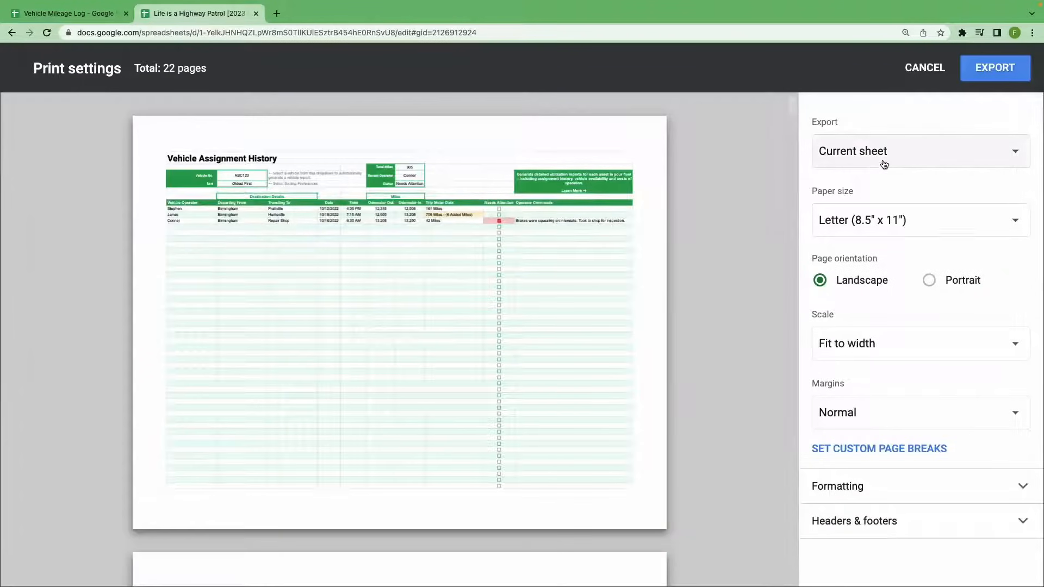
{"action": "left_click", "coordinate": [925, 67]}
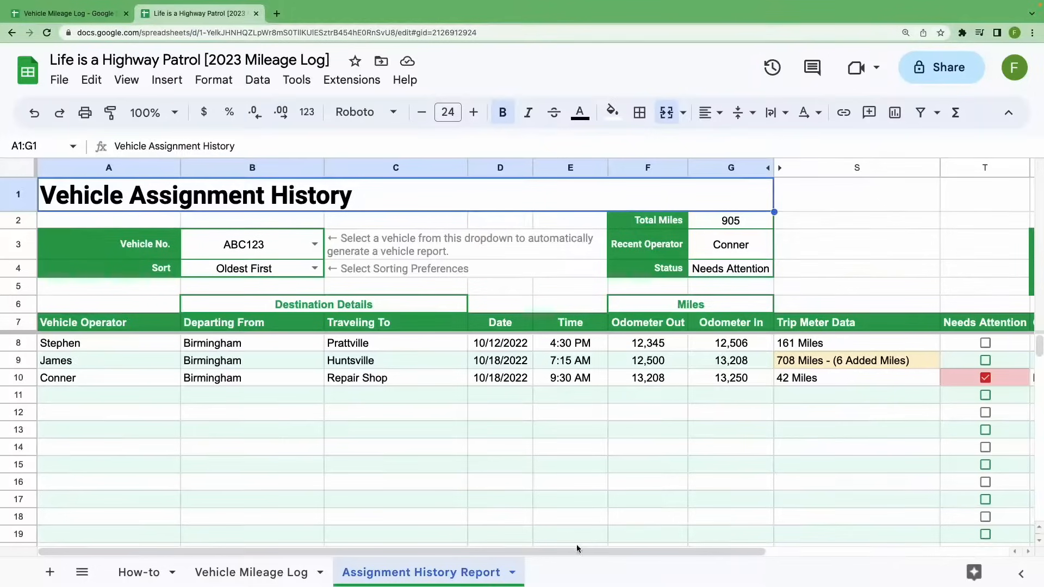
Step: Enter vehicle GHI789 in row 12 of the mileage log, then show the report sheet
{"action": "left_click", "coordinate": [252, 573]}
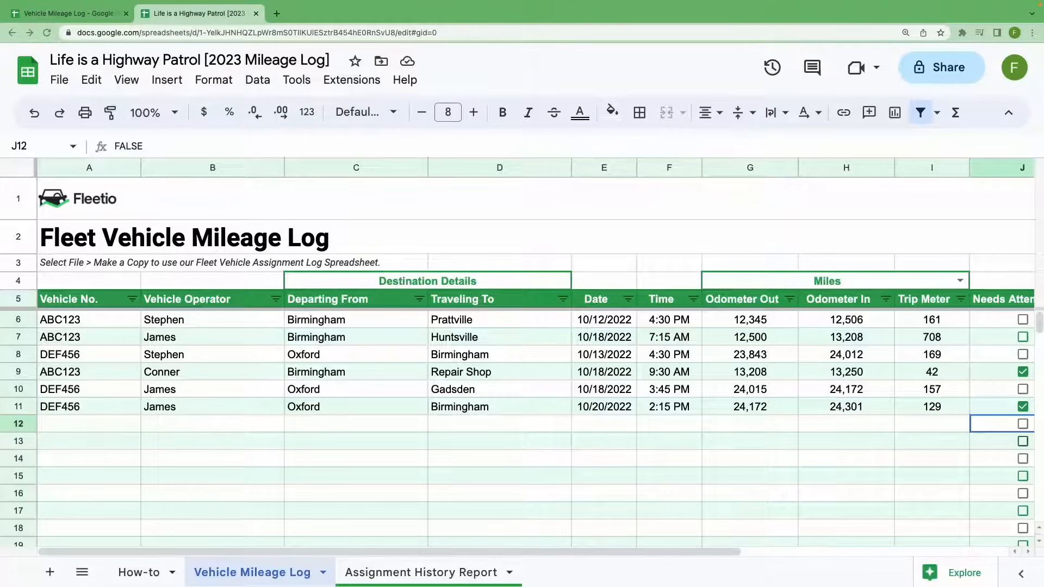
{"action": "left_click", "coordinate": [89, 423]}
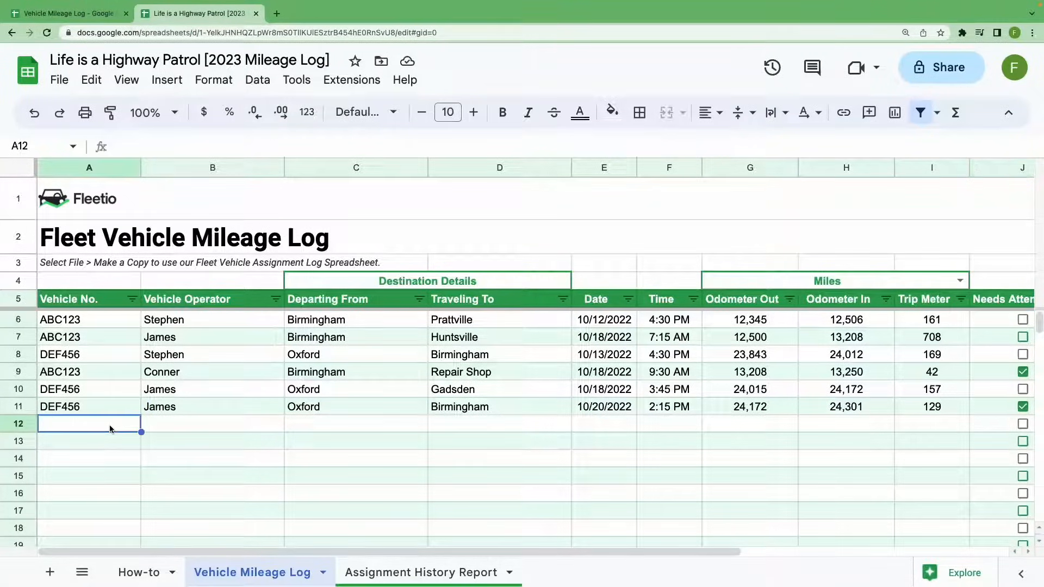
{"action": "type", "text": "GHI78"}
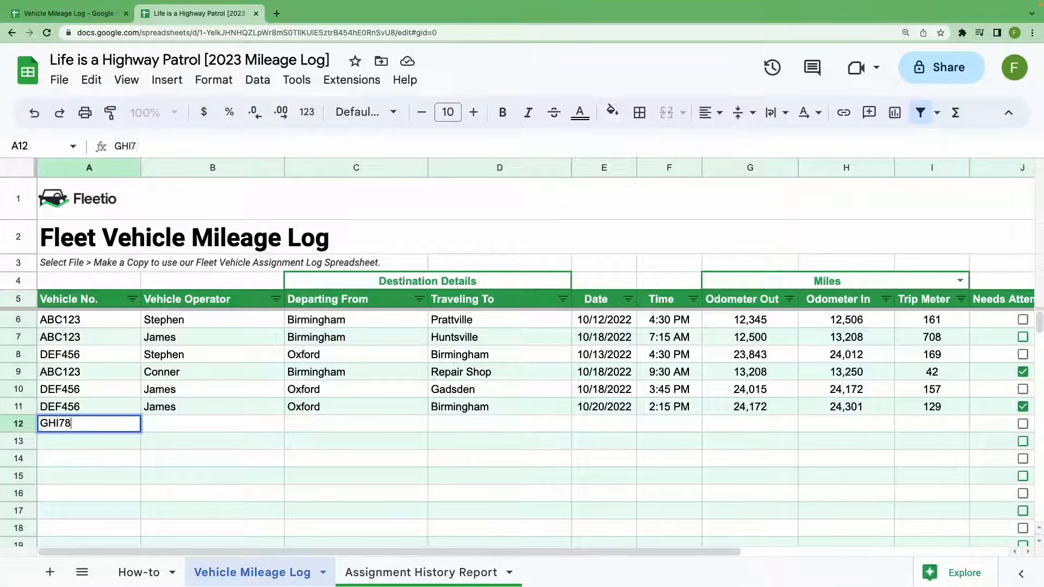
{"action": "key", "text": "Tab"}
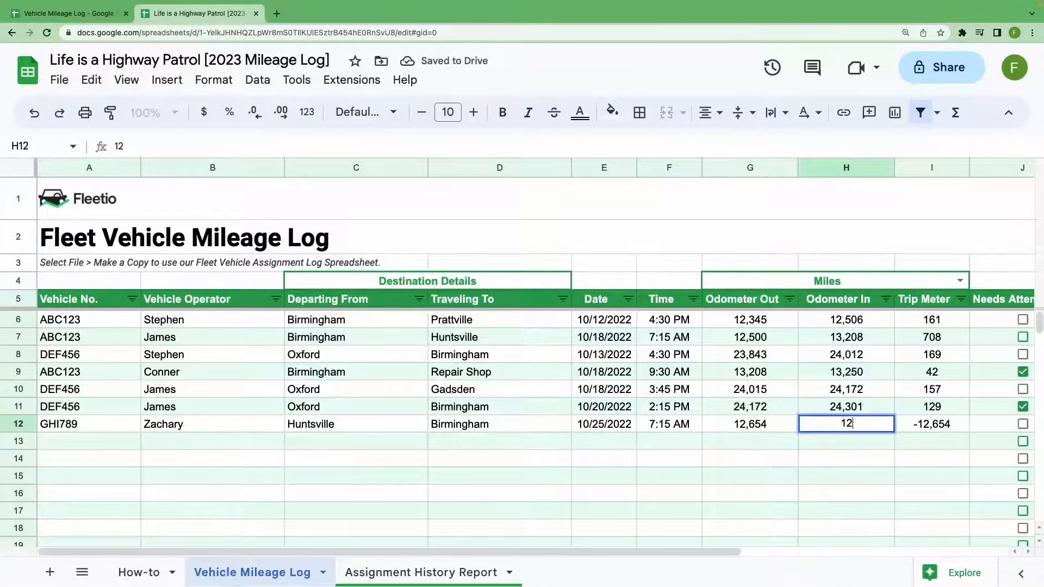
{"action": "left_click", "coordinate": [421, 572]}
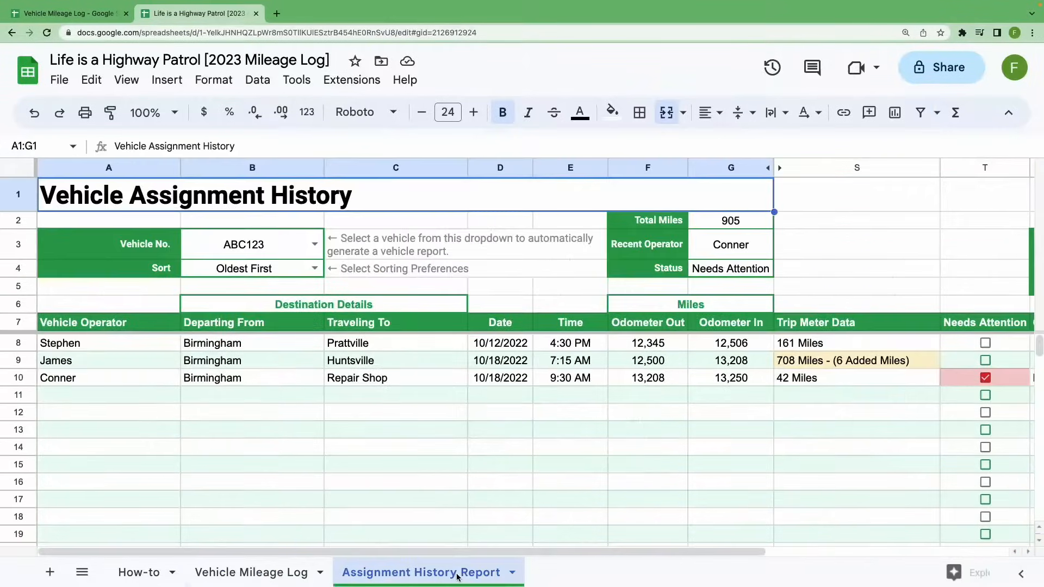
Step: Pick GHI789 from the Vehicle No. dropdown in B3
{"action": "left_click", "coordinate": [314, 244]}
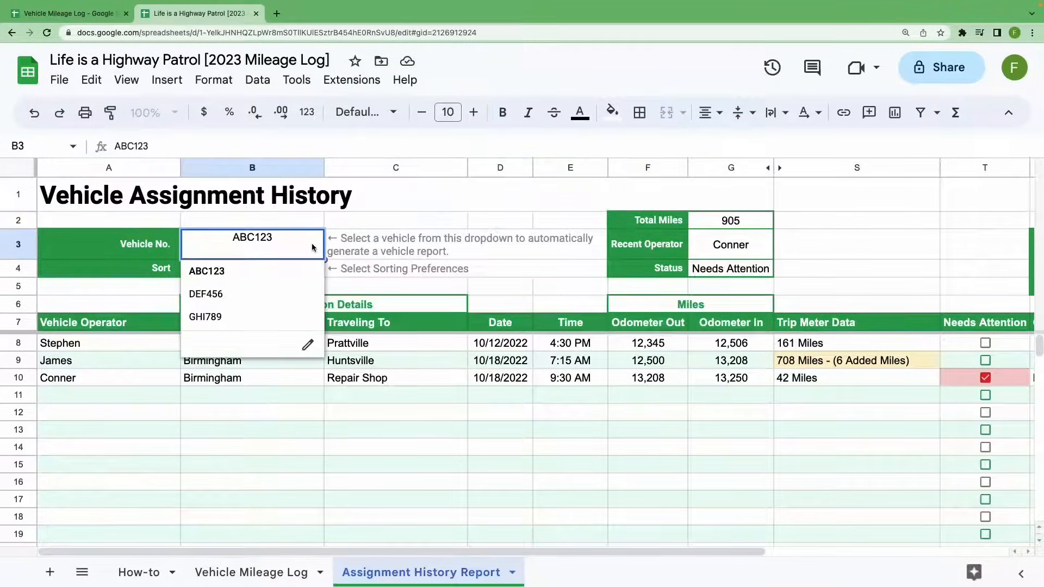
{"action": "left_click", "coordinate": [205, 316]}
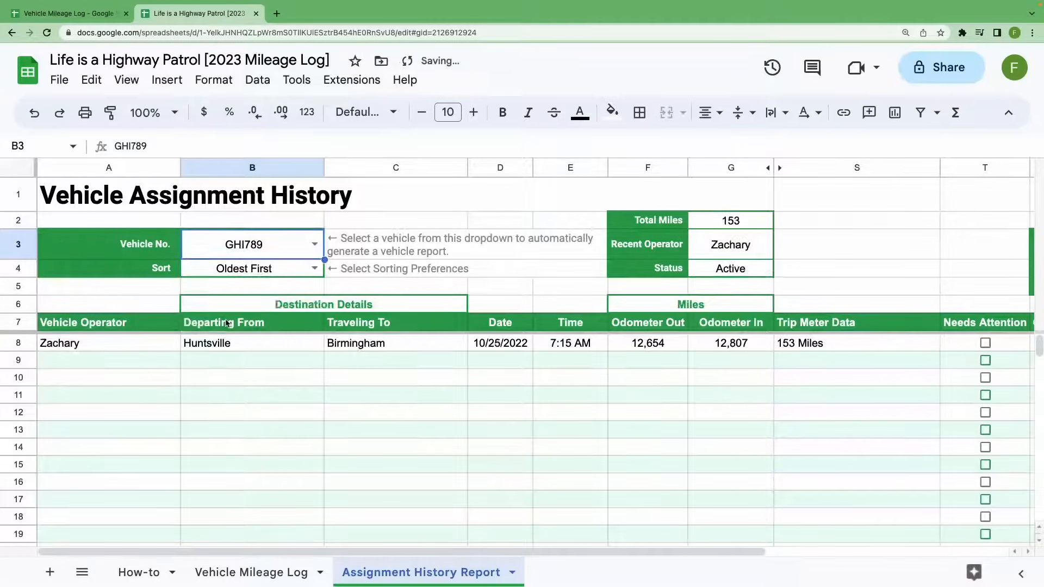